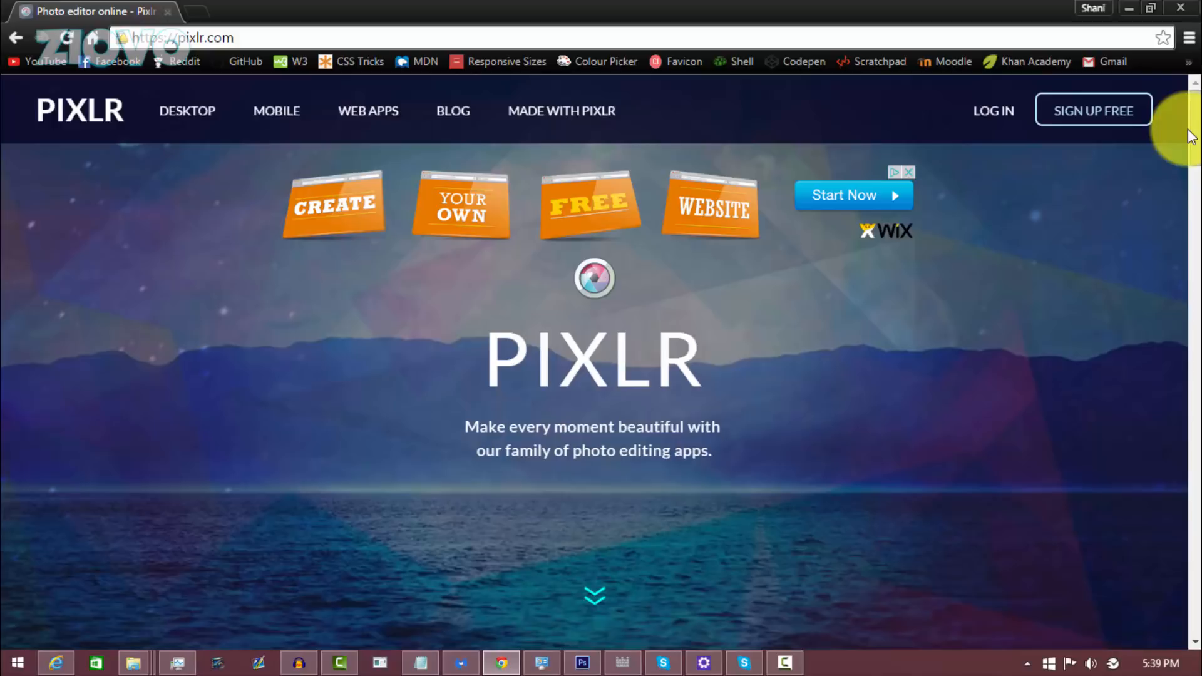
pyautogui.moveTo(1191, 144)
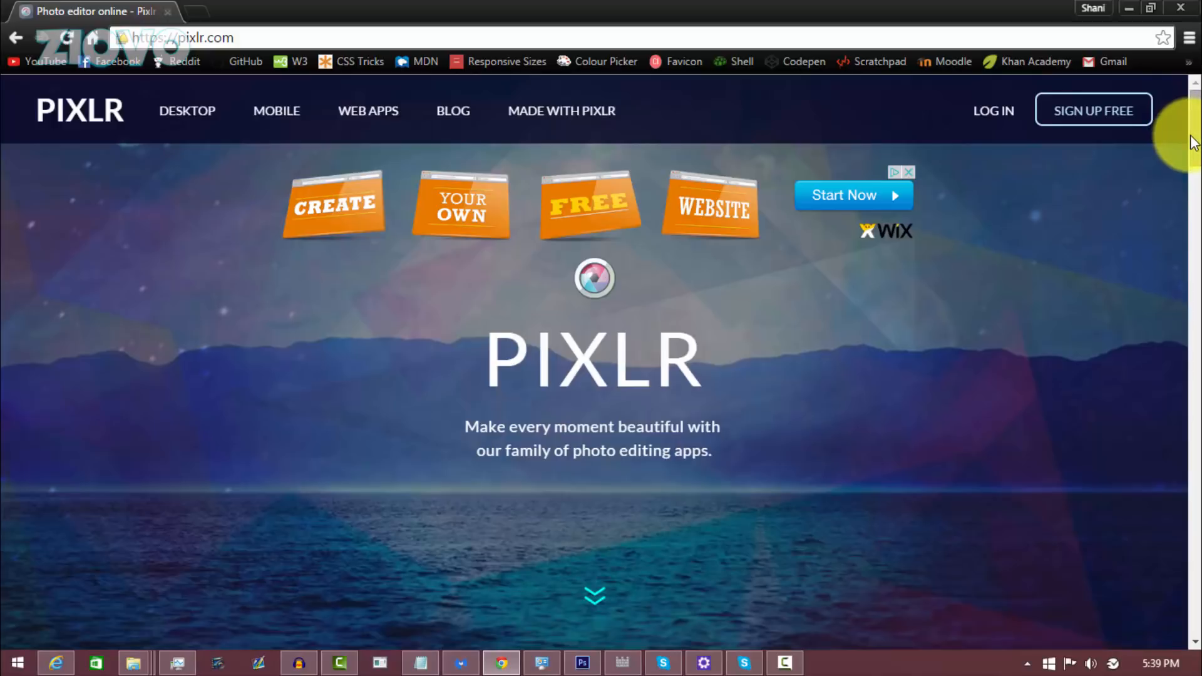
# - Scroll down the pixlr.com home page to reach the Pixlr Editor launch link
pyautogui.scroll(-3)
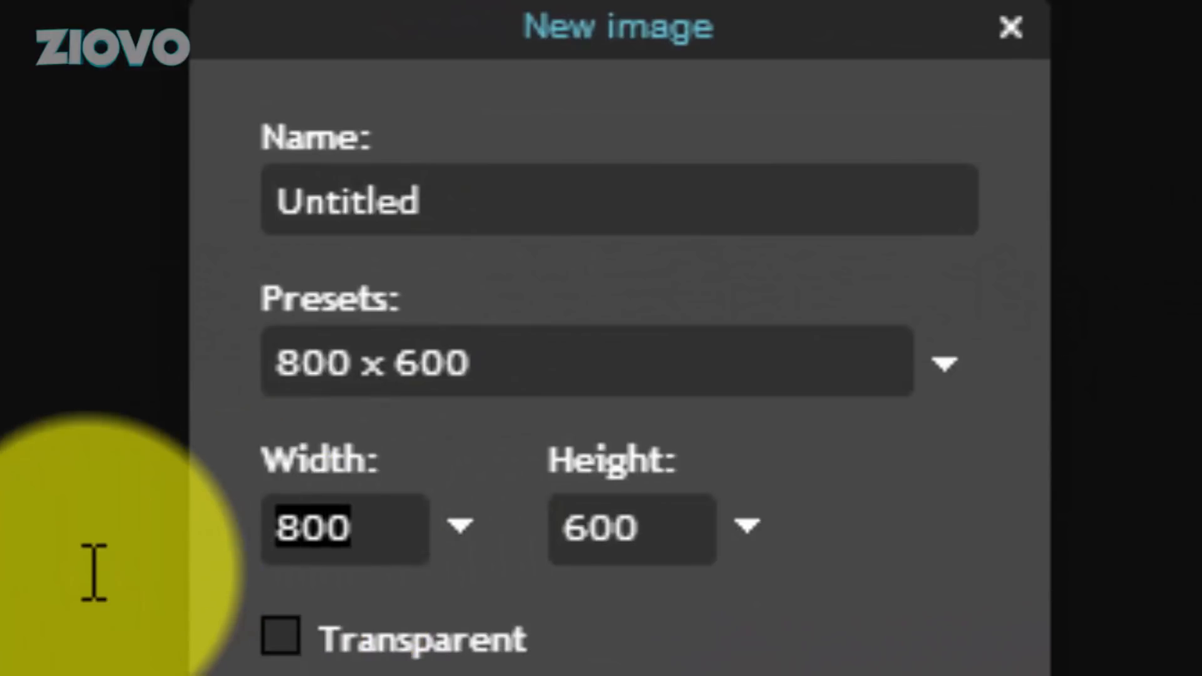
# - Enter 2560 × 1440 pixels in the New image dialog and tick Transparent
pyautogui.write('2560')
pyautogui.click(632, 530)
pyautogui.write('144')
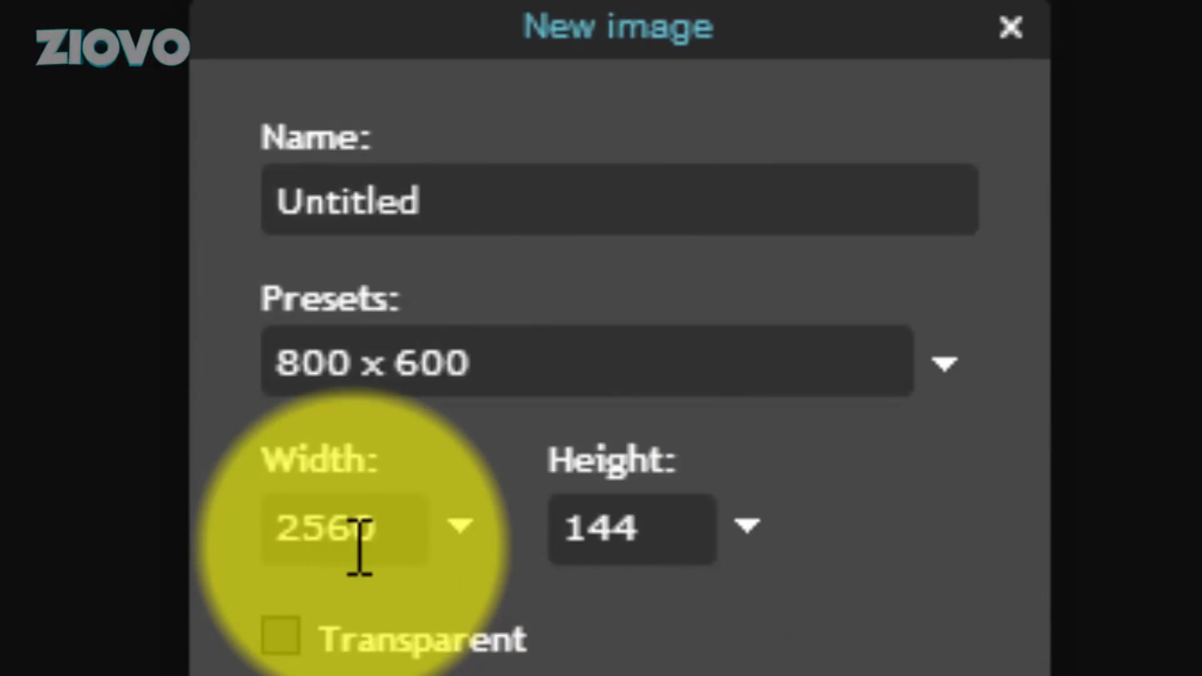
pyautogui.click(280, 636)
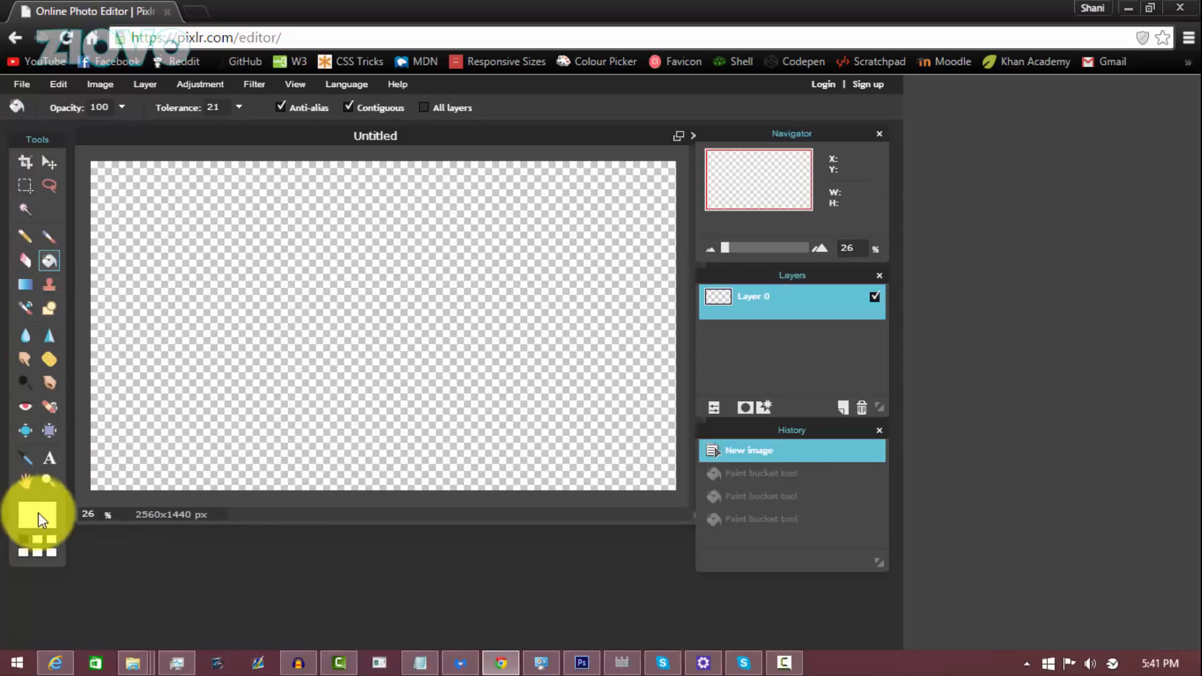
# - Paint a blue gradient across the canvas, darkening toward the right
pyautogui.click(37, 513)
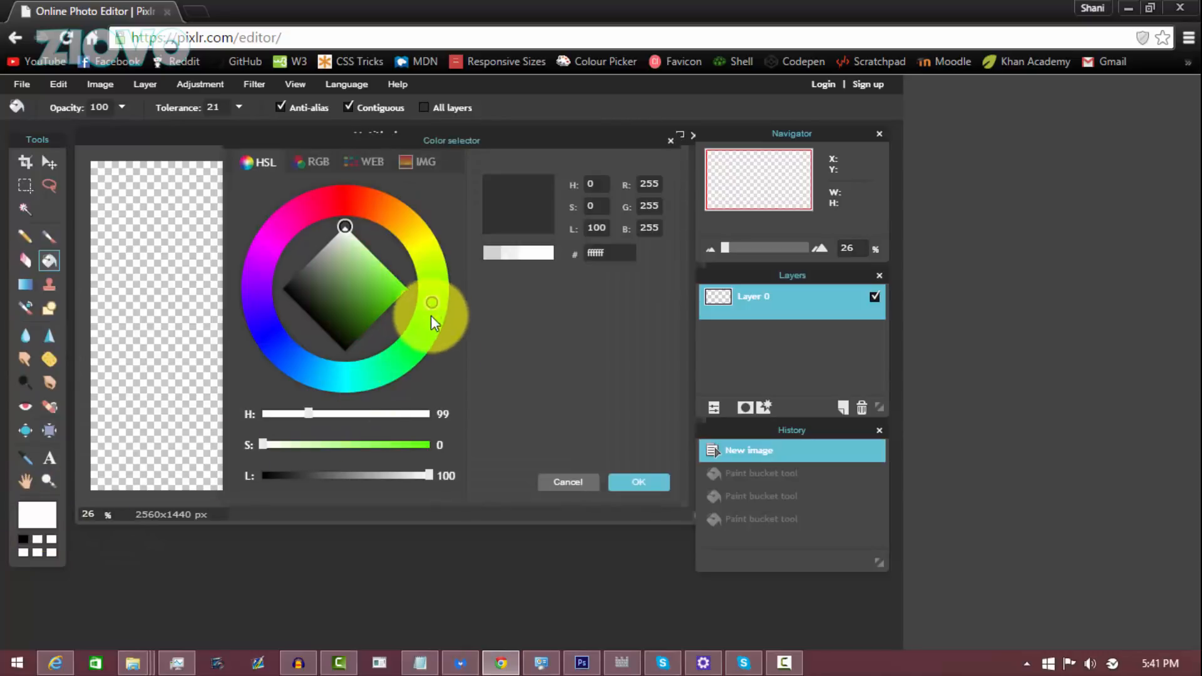
pyautogui.click(638, 481)
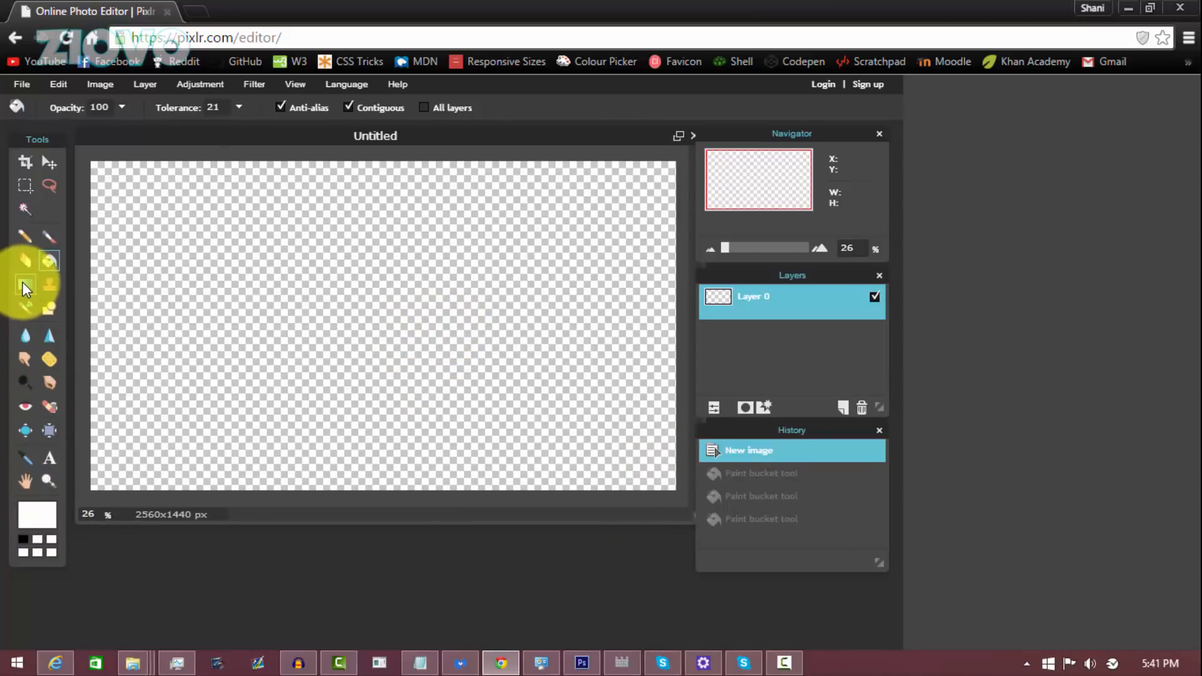
pyautogui.click(25, 283)
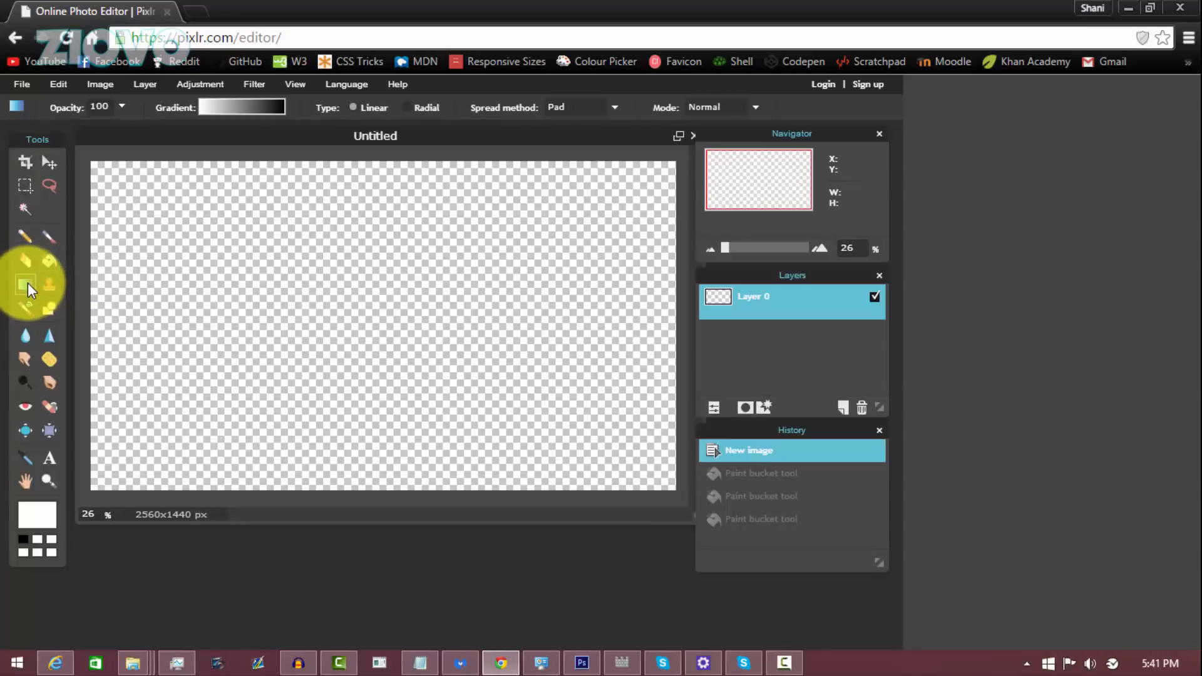
pyautogui.click(243, 106)
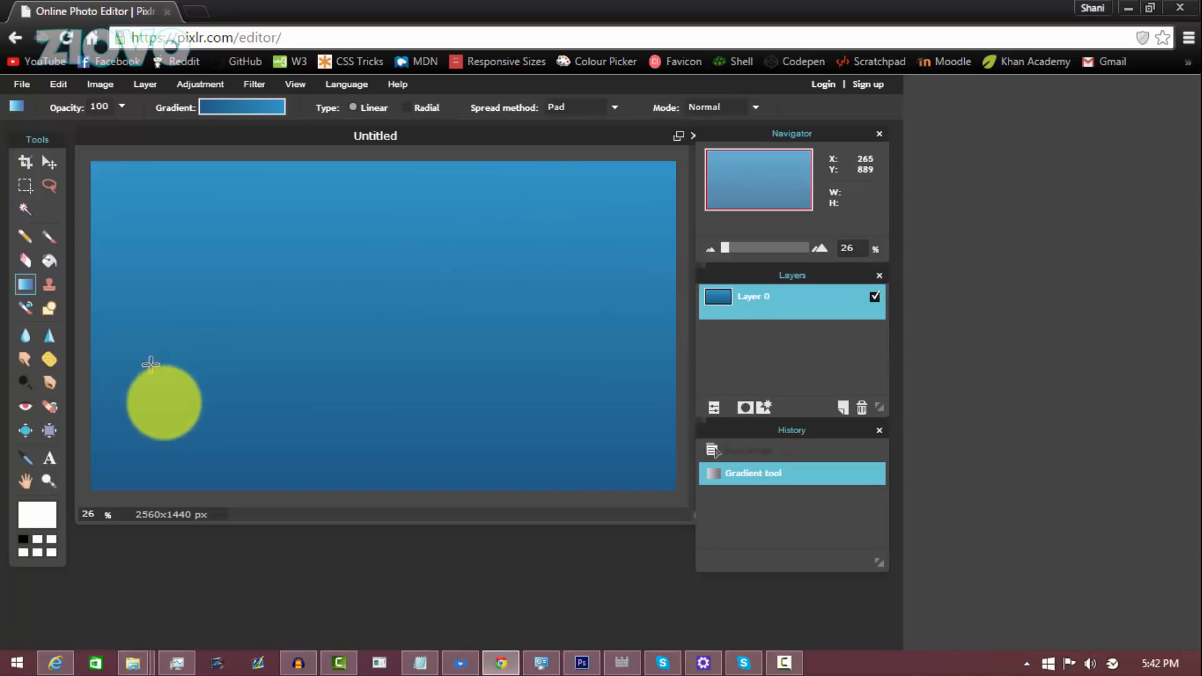
pyautogui.moveTo(151, 363); pyautogui.dragTo(644, 308)
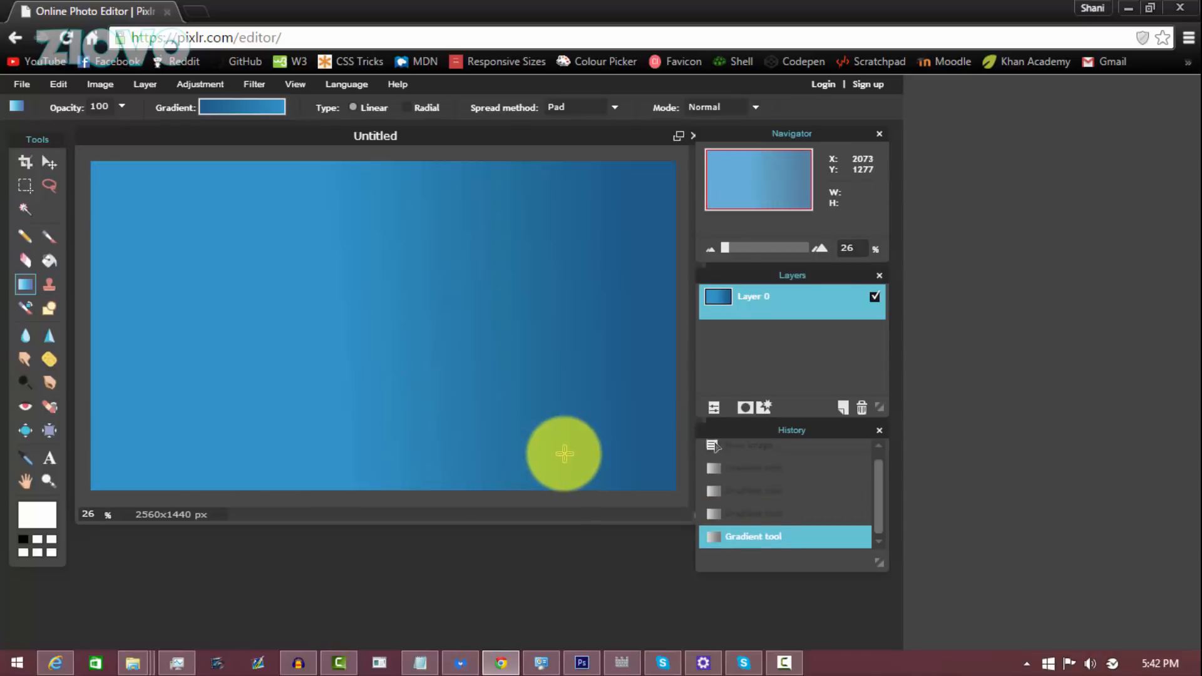
pyautogui.click(211, 10)
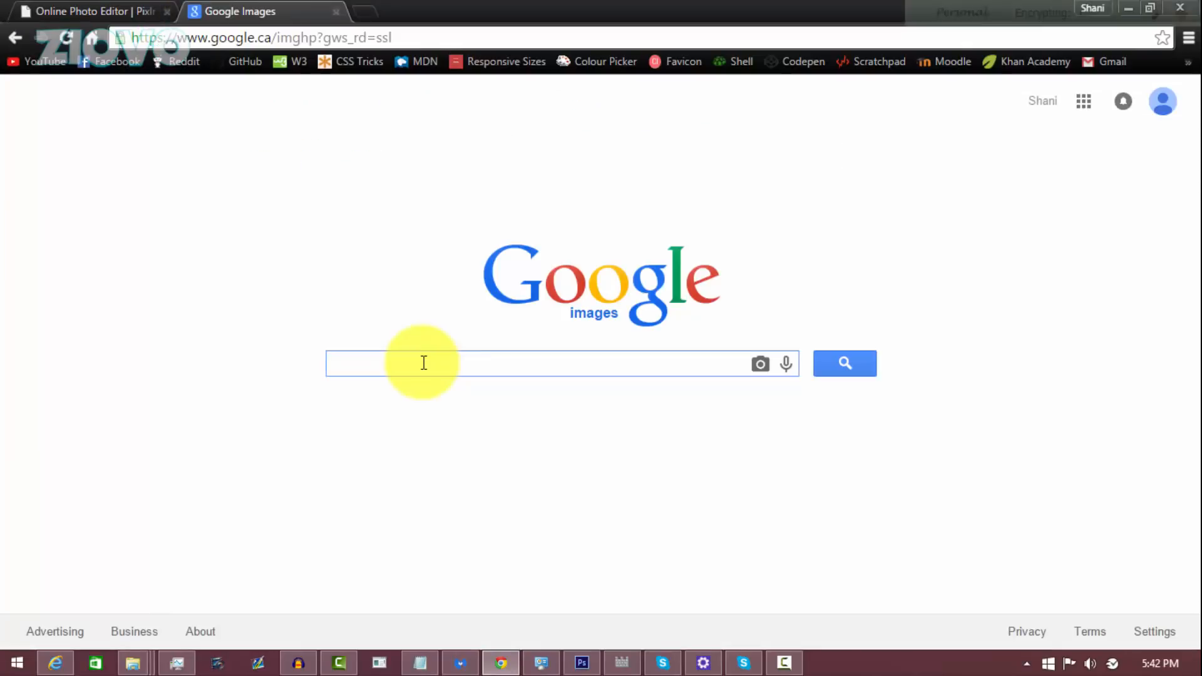
# - Search Google Images for blue grunge backgrounds and preview the dark blue 2560×1600 result
pyautogui.write('grunge background')
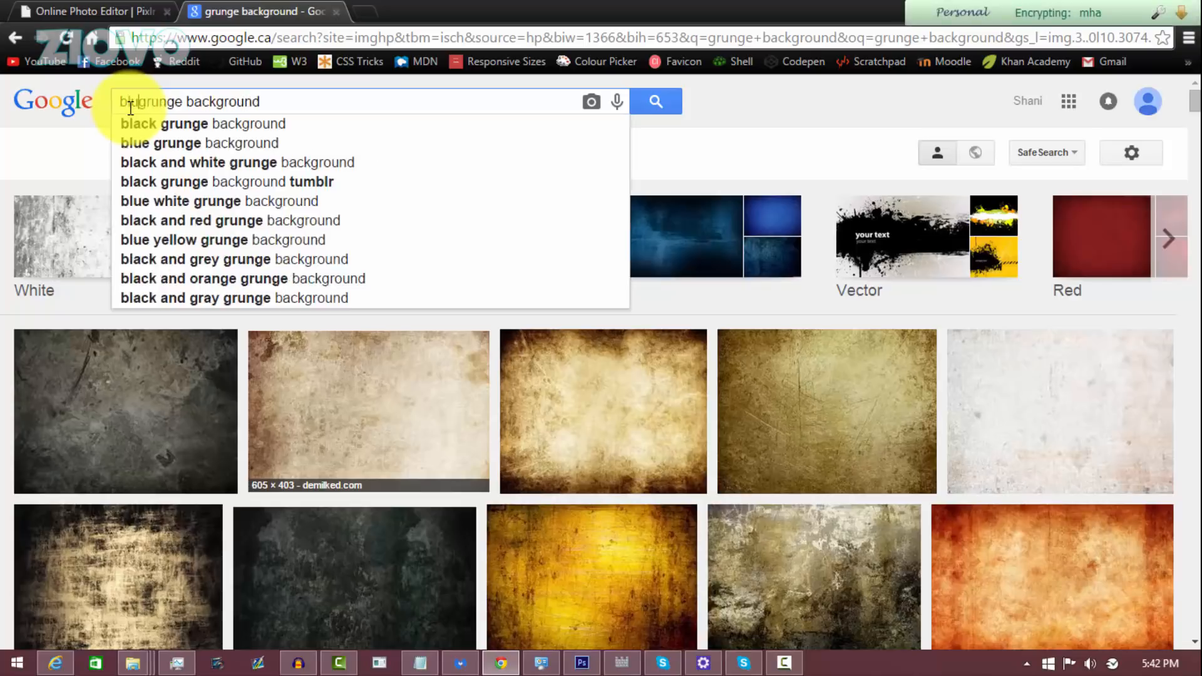
pyautogui.click(199, 143)
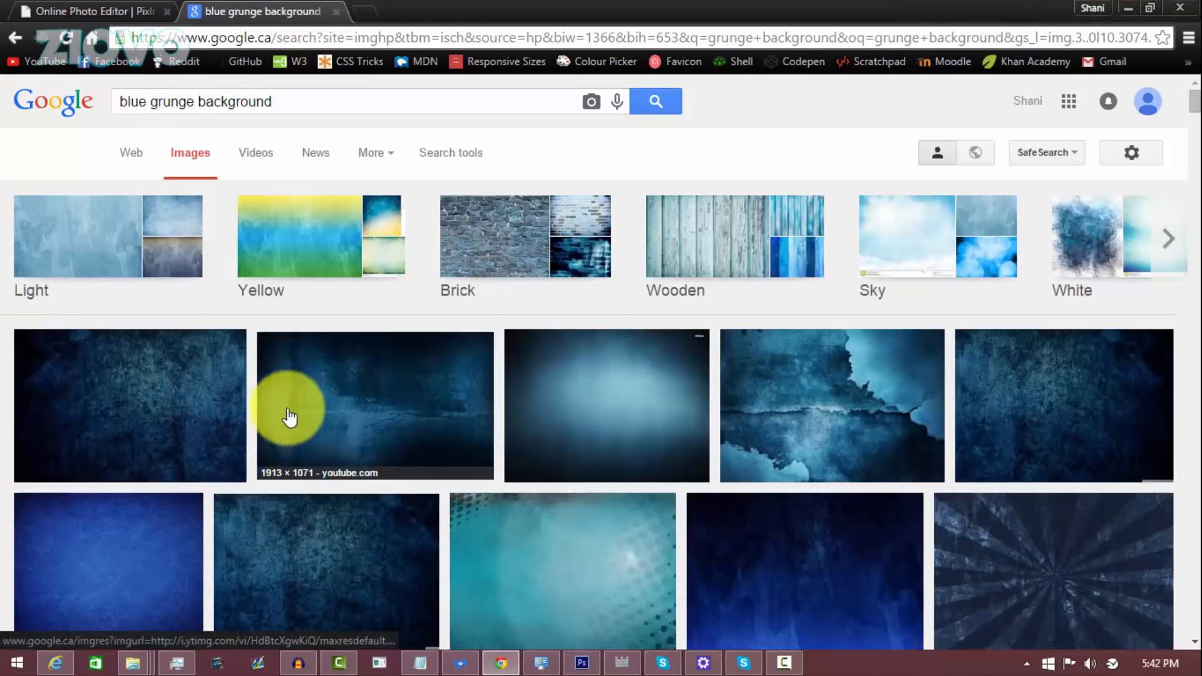
pyautogui.scroll(-3)
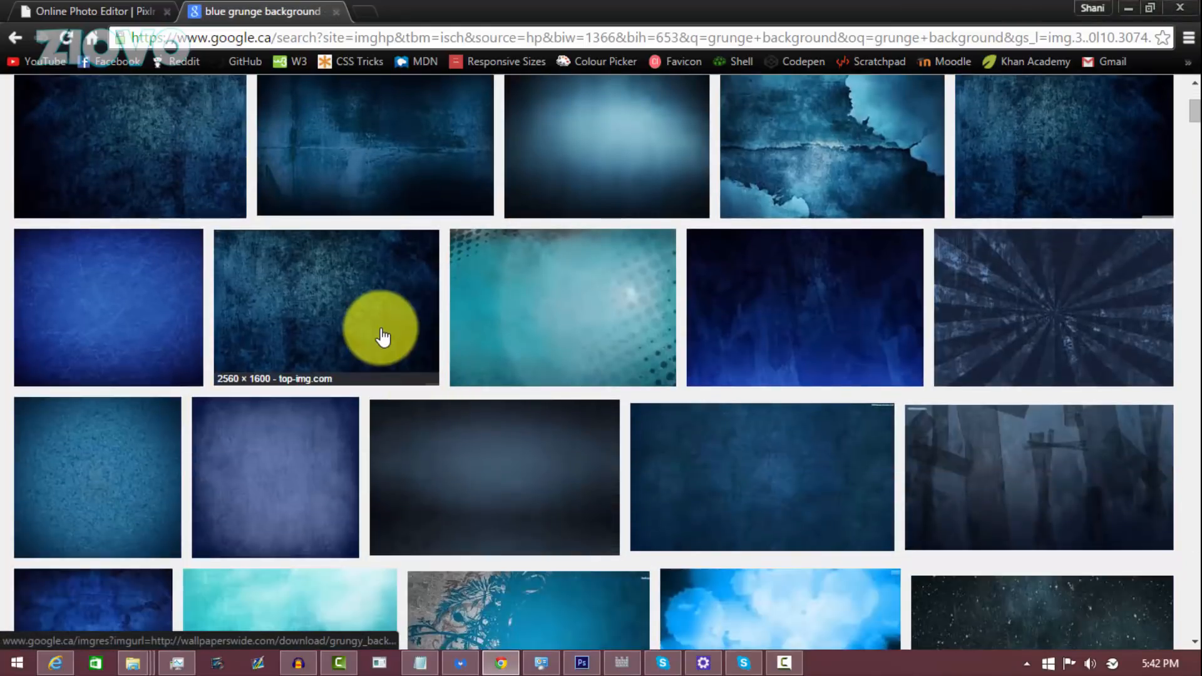
pyautogui.moveTo(414, 276)
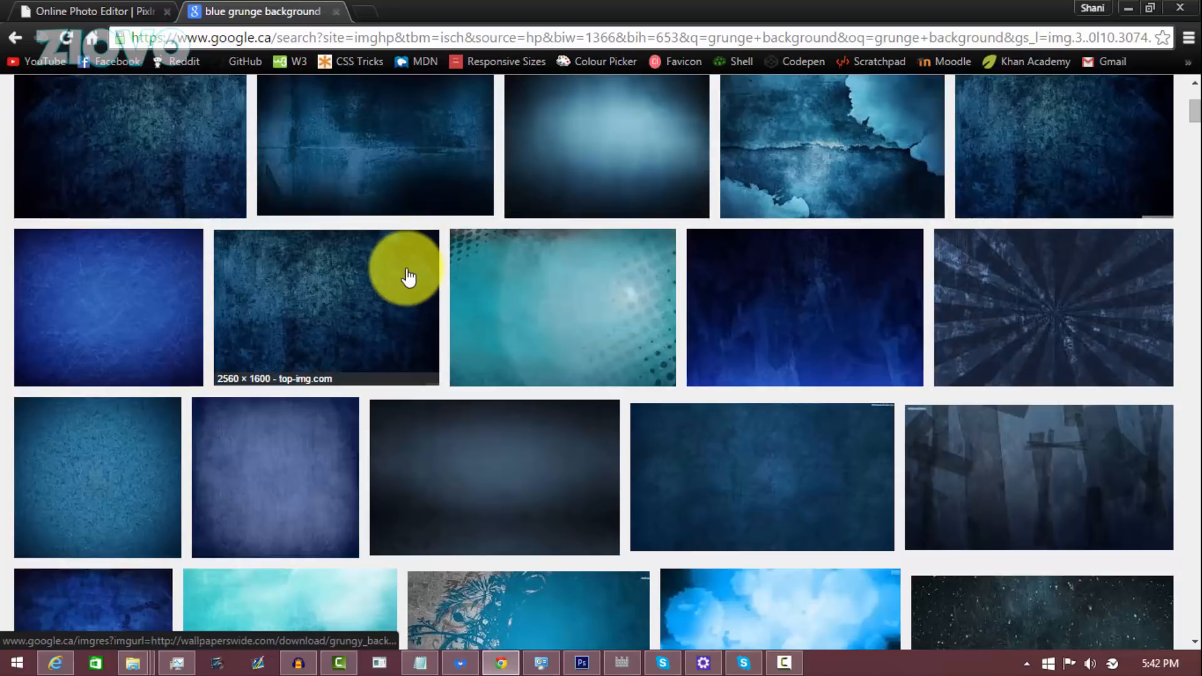
pyautogui.click(325, 307)
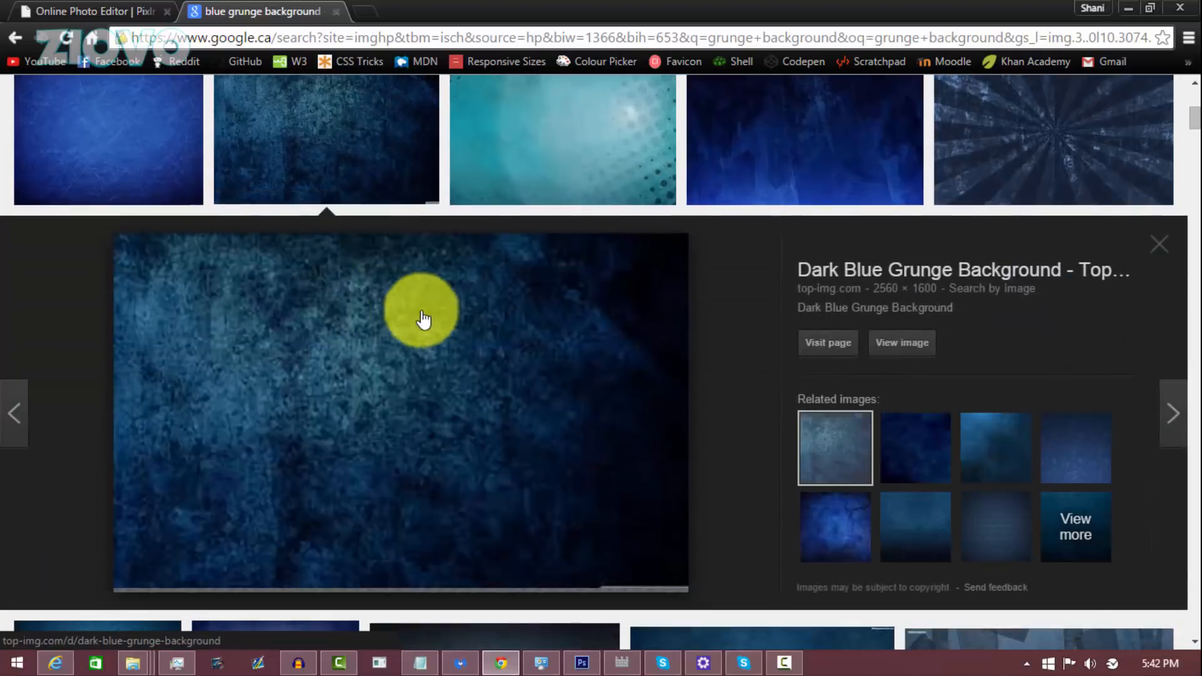
# - Download the 2560×1600 wallpaper from its hosting page and return to the Pixlr tab
pyautogui.click(902, 343)
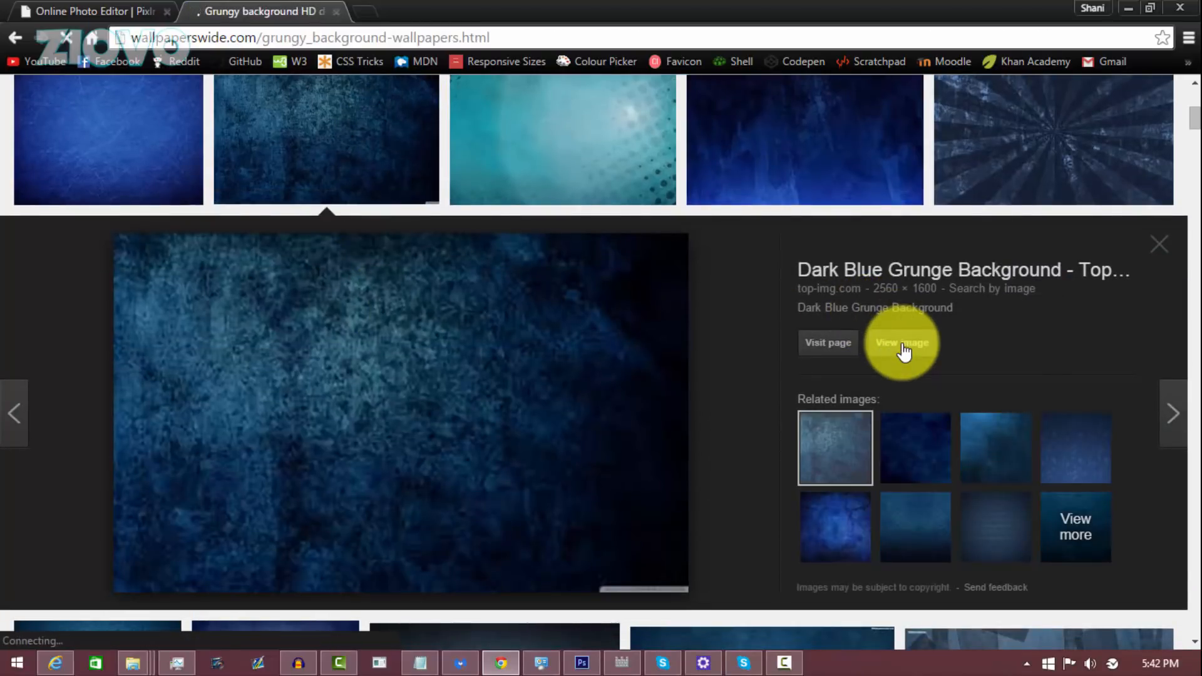
pyautogui.click(902, 343)
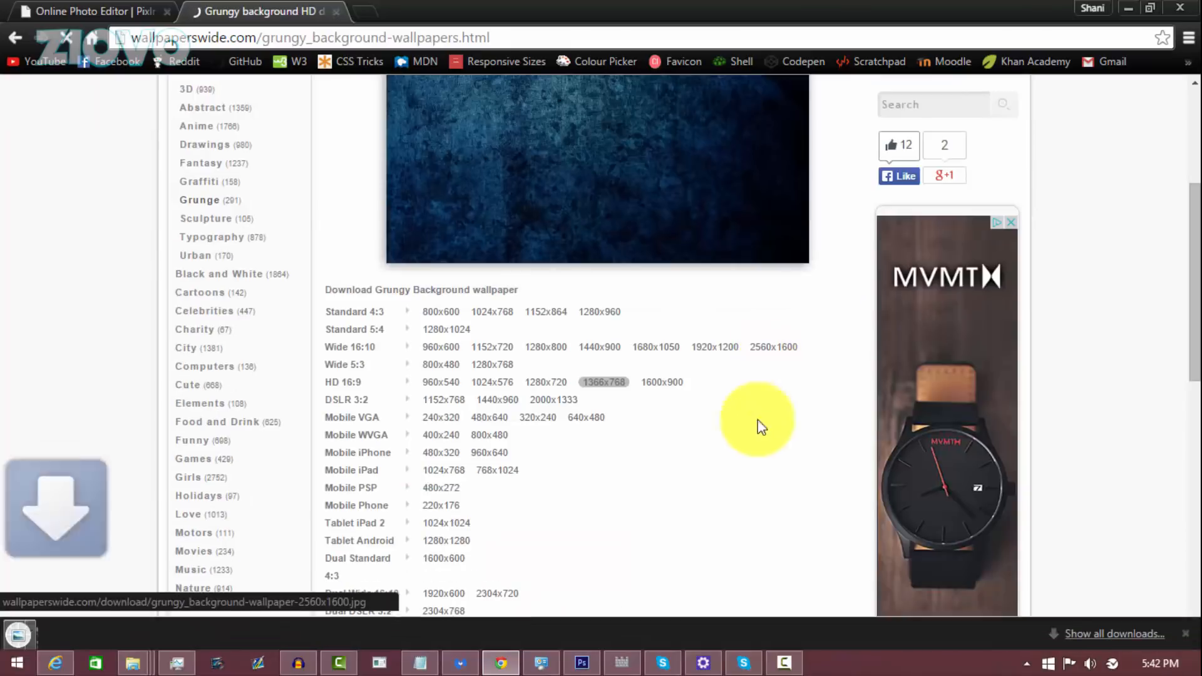
pyautogui.click(85, 10)
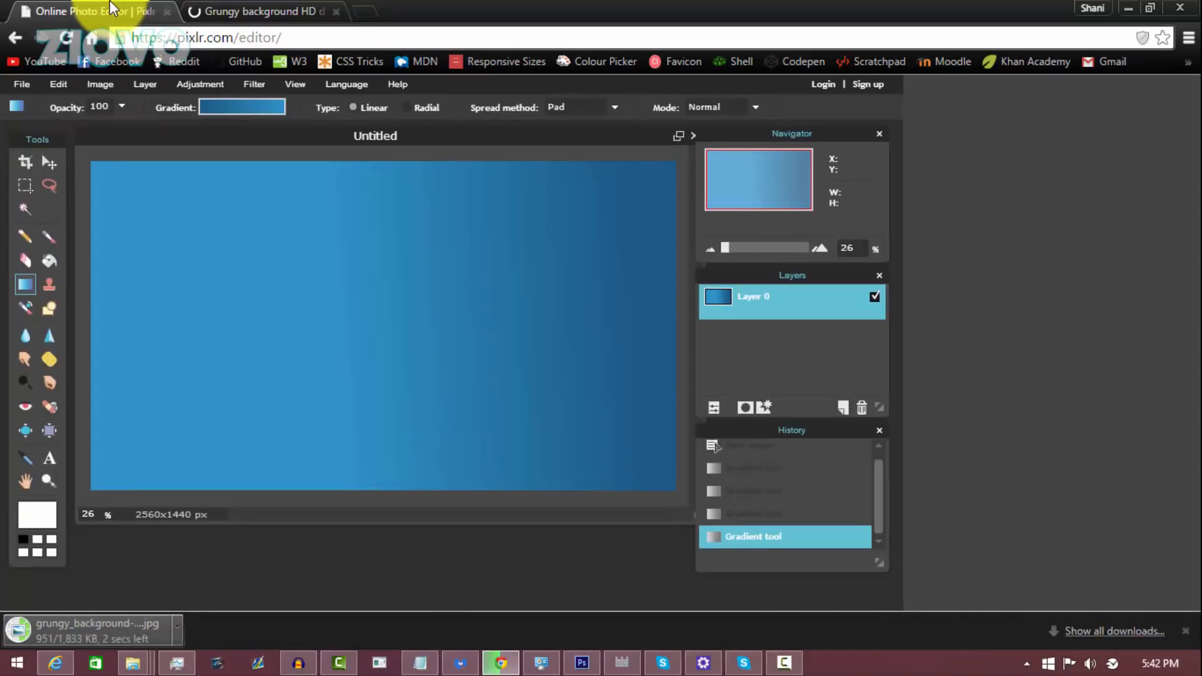
pyautogui.moveTo(45, 62)
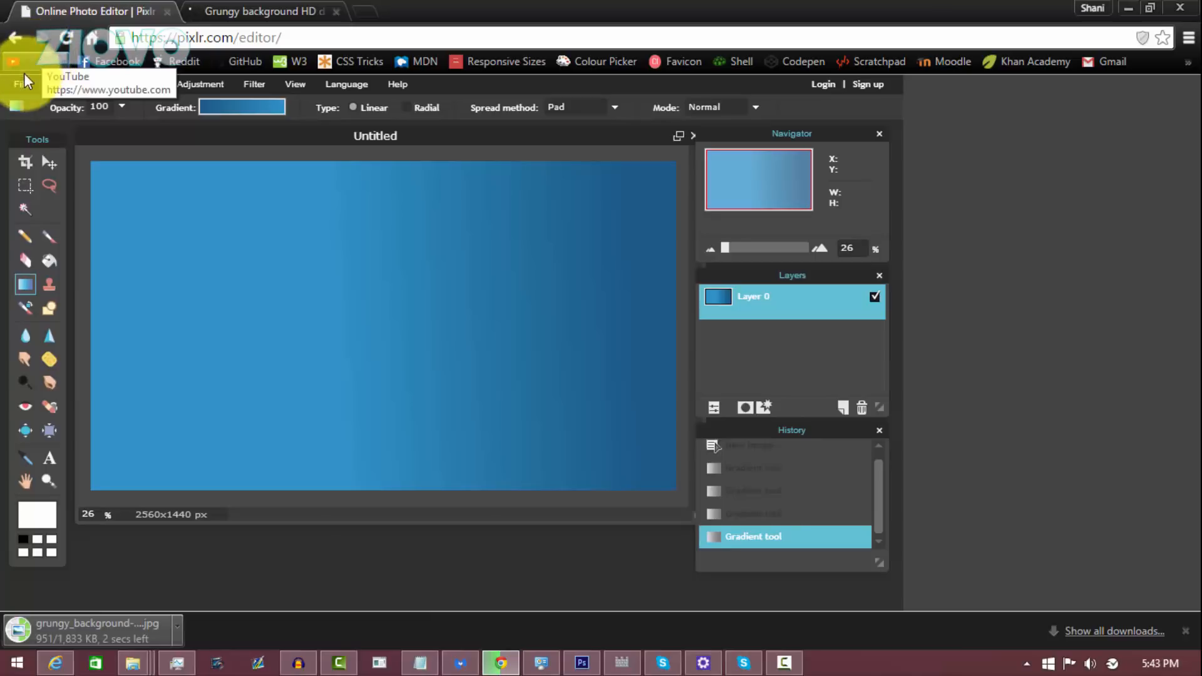
# - Open the downloaded grunge wallpaper JPG, then close it without saving
pyautogui.click(20, 85)
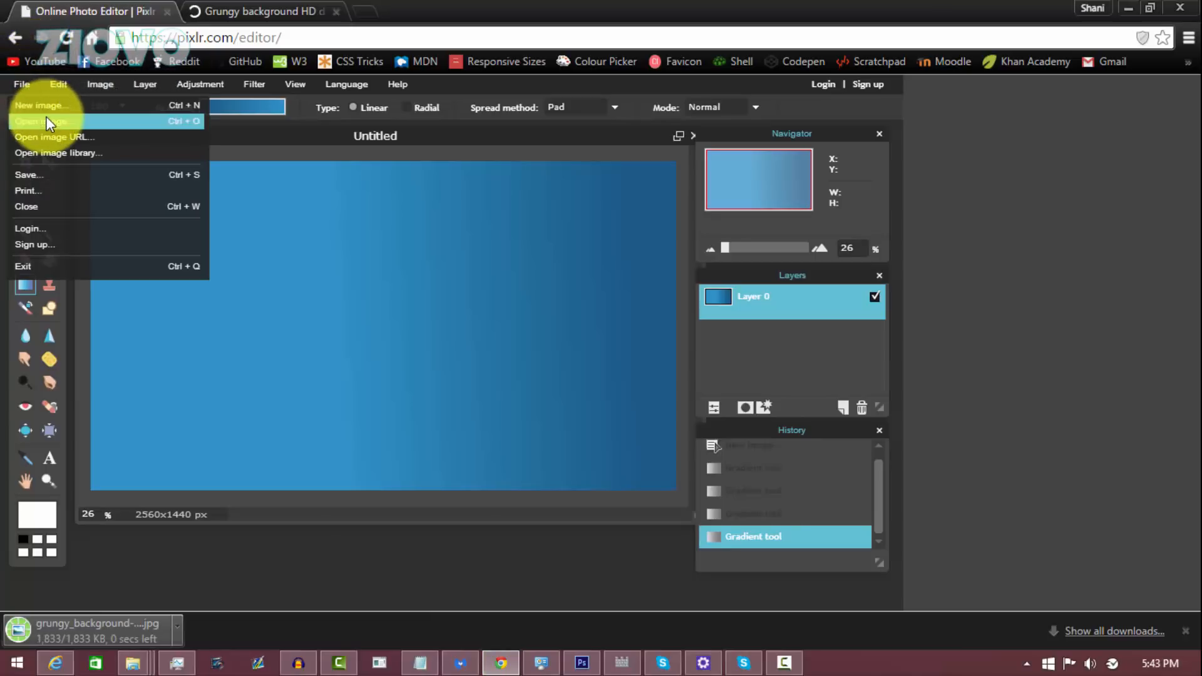
pyautogui.click(40, 121)
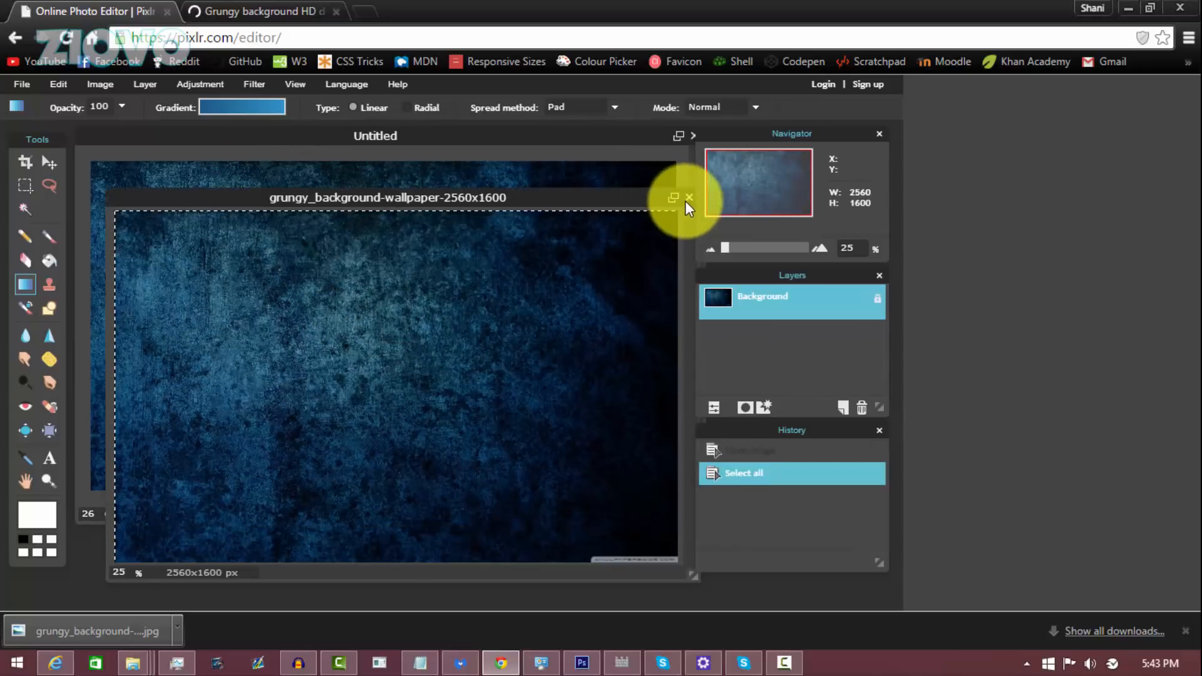
pyautogui.click(689, 197)
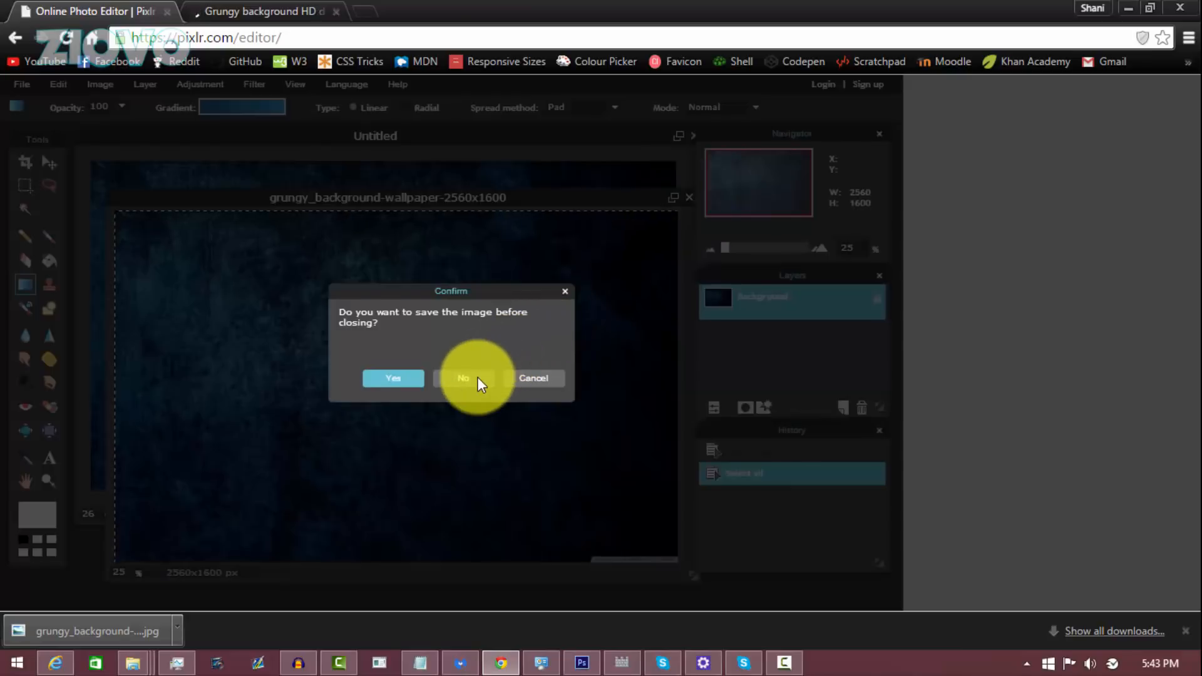
pyautogui.click(462, 378)
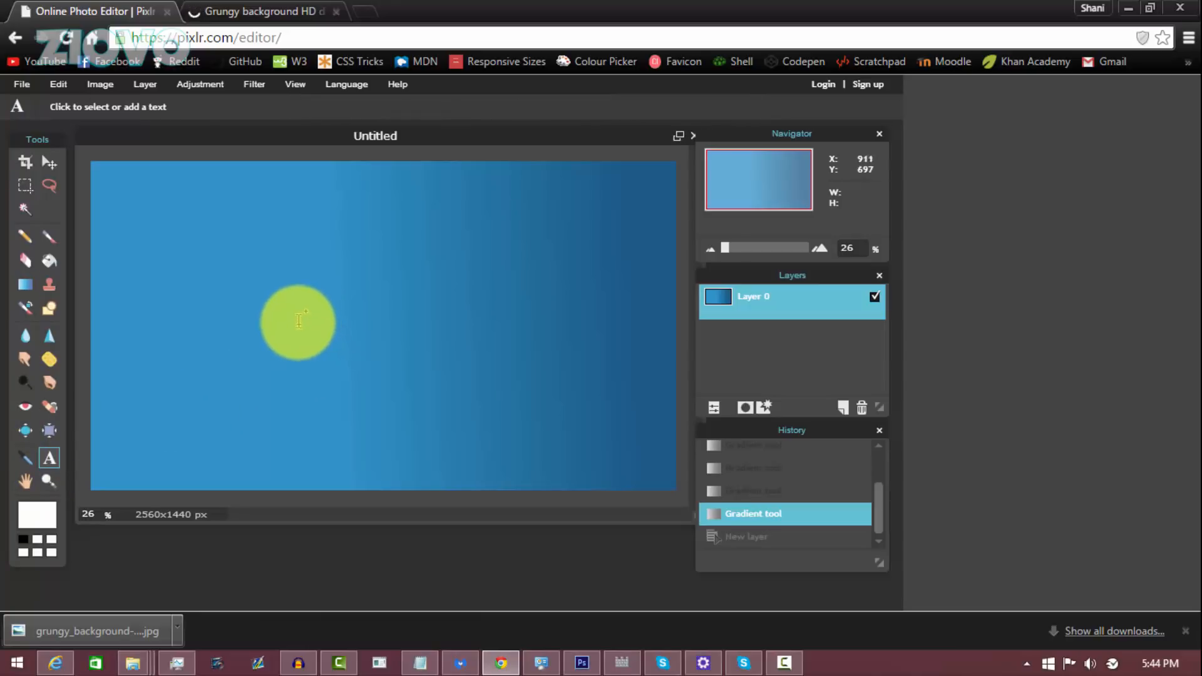
# - Type the title 'THE BEST CHANNEL EVER!' in a text box on the banner's left side
pyautogui.click(297, 321)
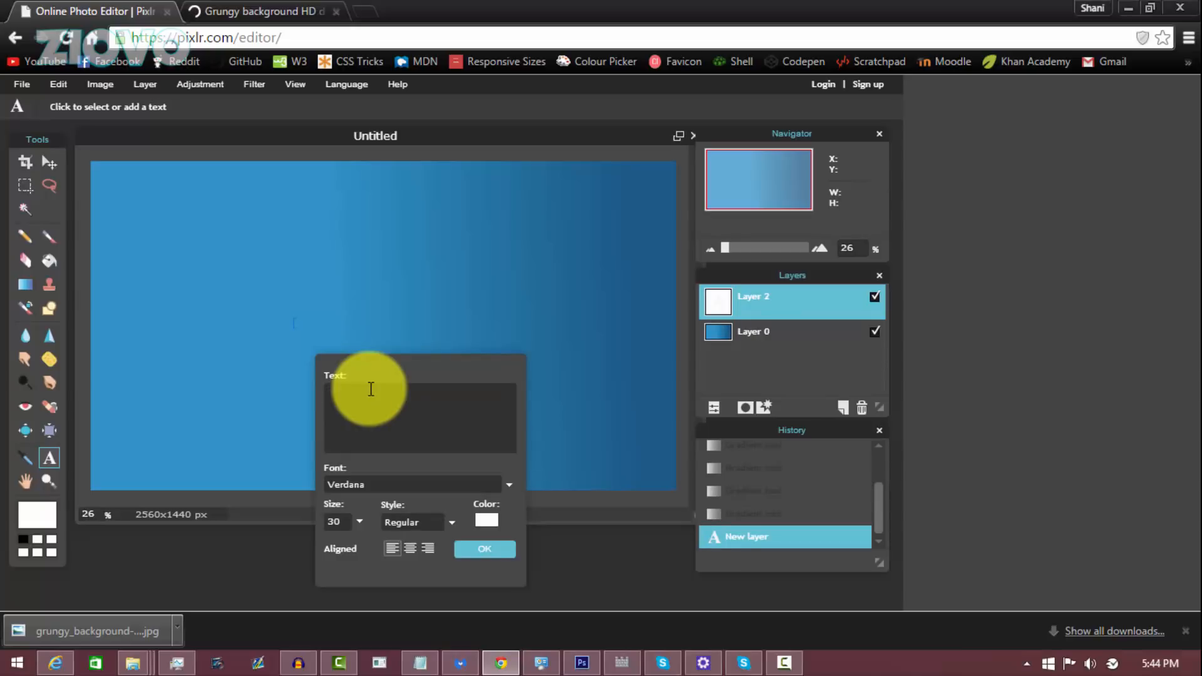
pyautogui.write('THe beST')
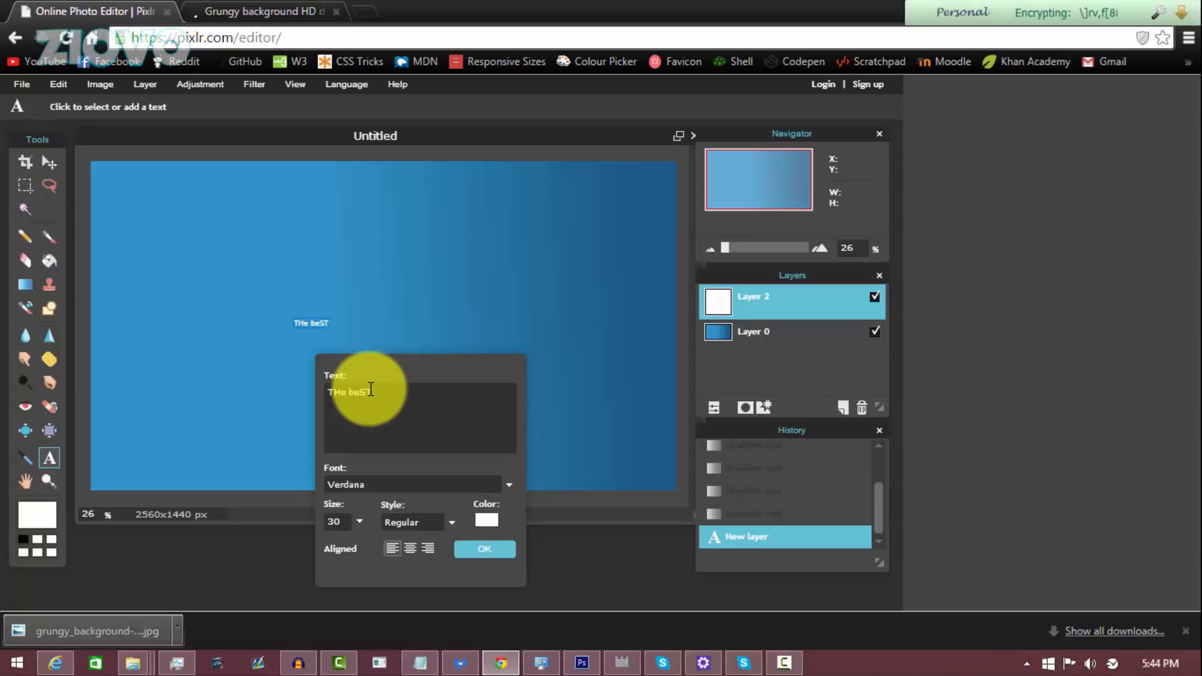
pyautogui.write('THE C')
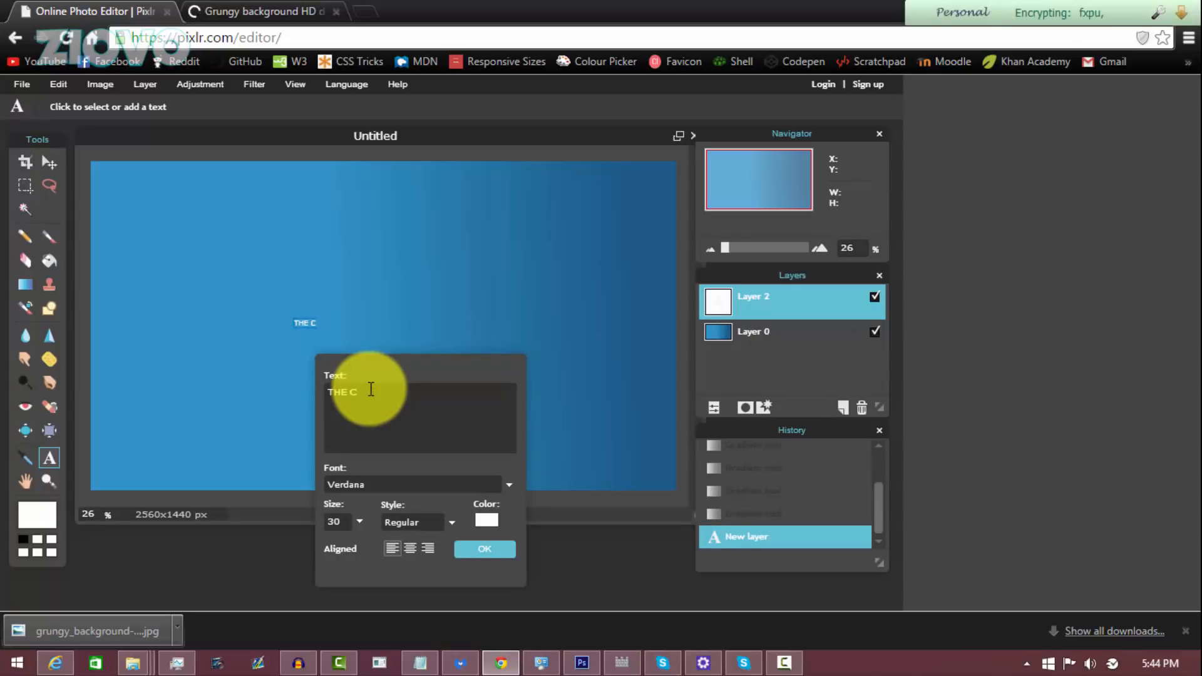
pyautogui.write('BEST CHANNEL')
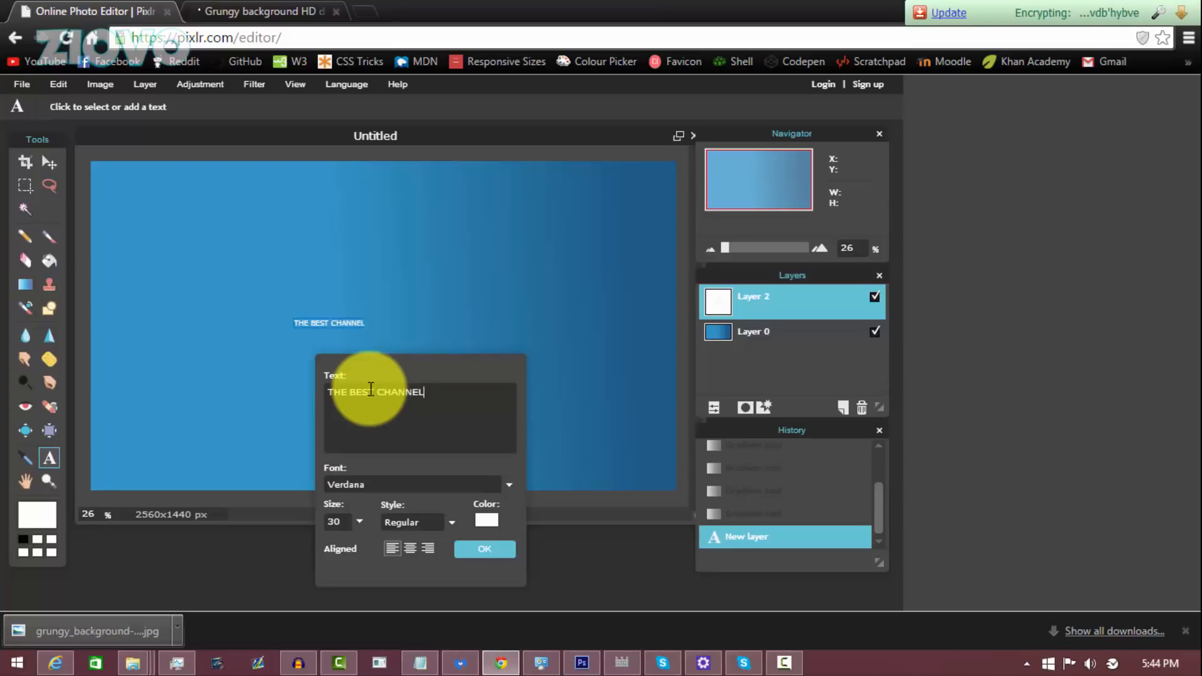
pyautogui.write('EVER!')
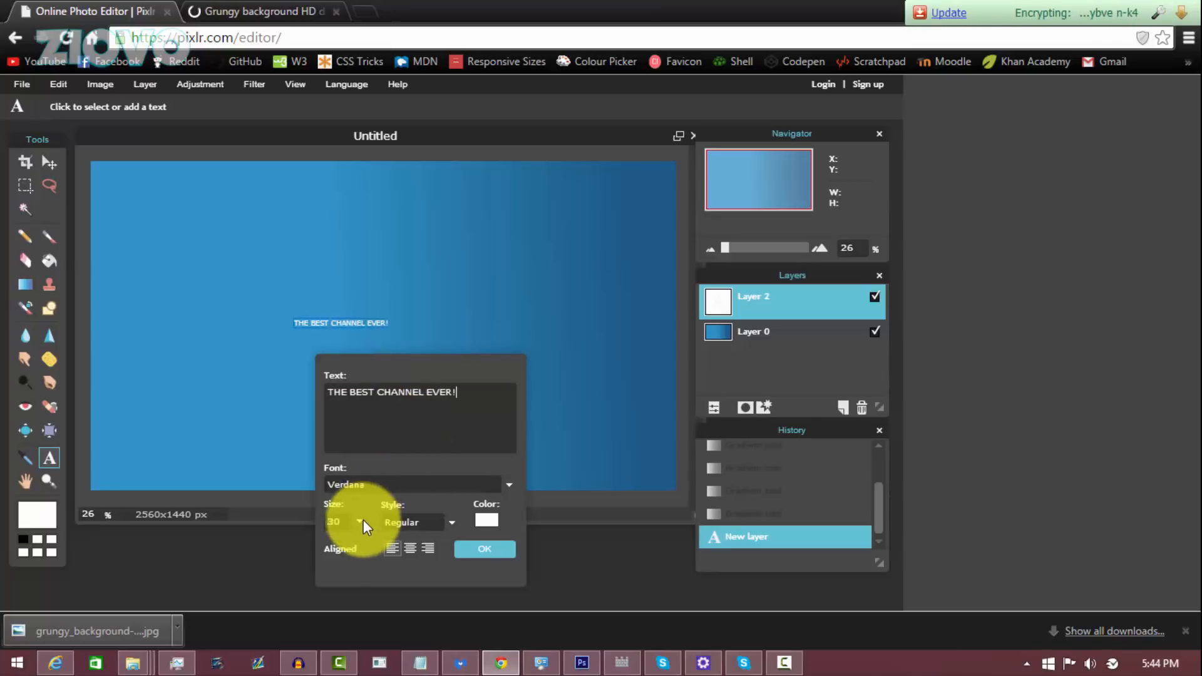
# - Set the title font to BatmanForeverAlternate at size 80 with italic style
pyautogui.click(508, 484)
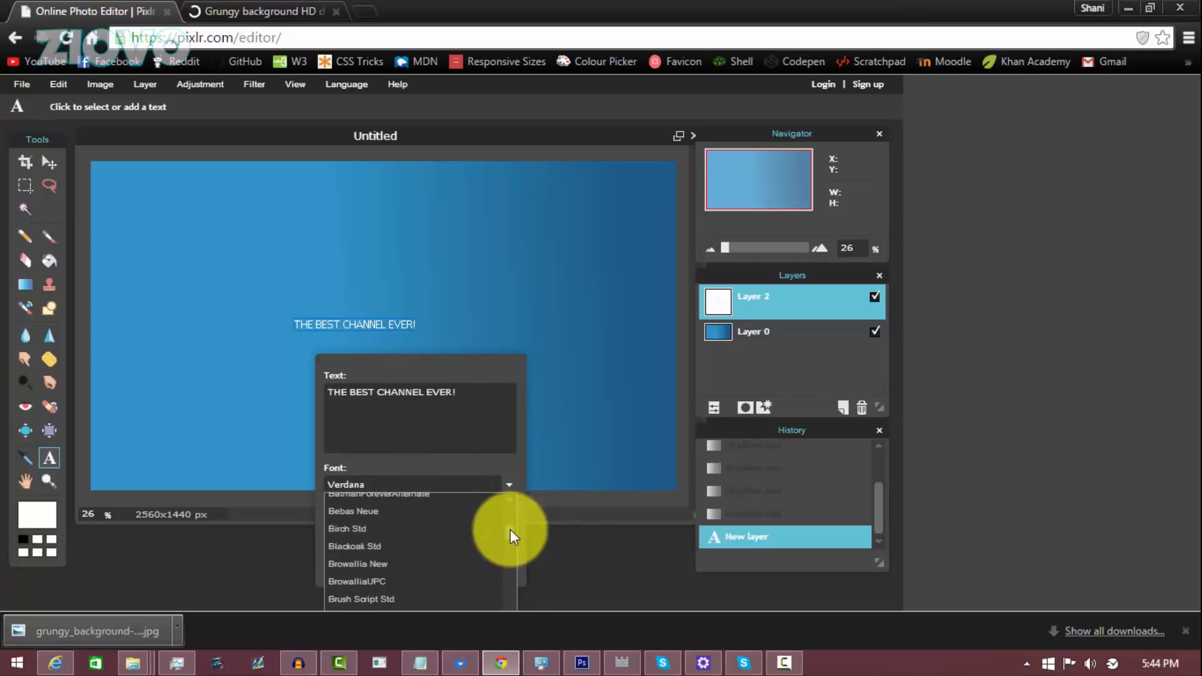
pyautogui.click(379, 493)
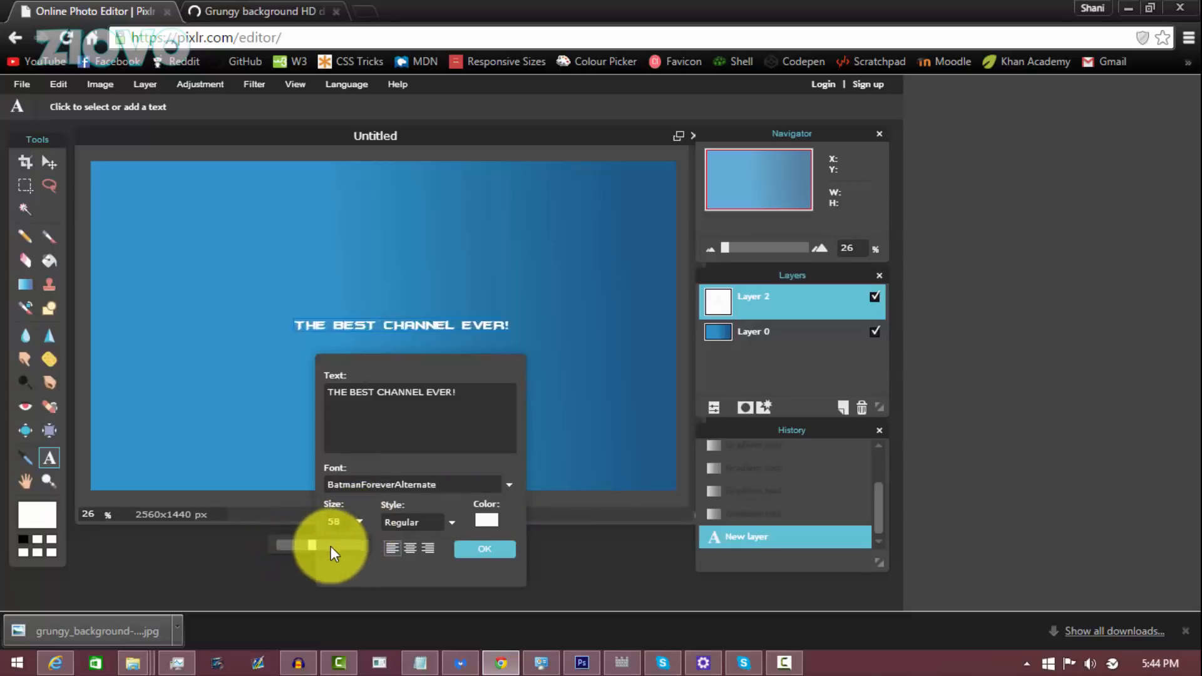
pyautogui.moveTo(311, 544); pyautogui.dragTo(330, 544)
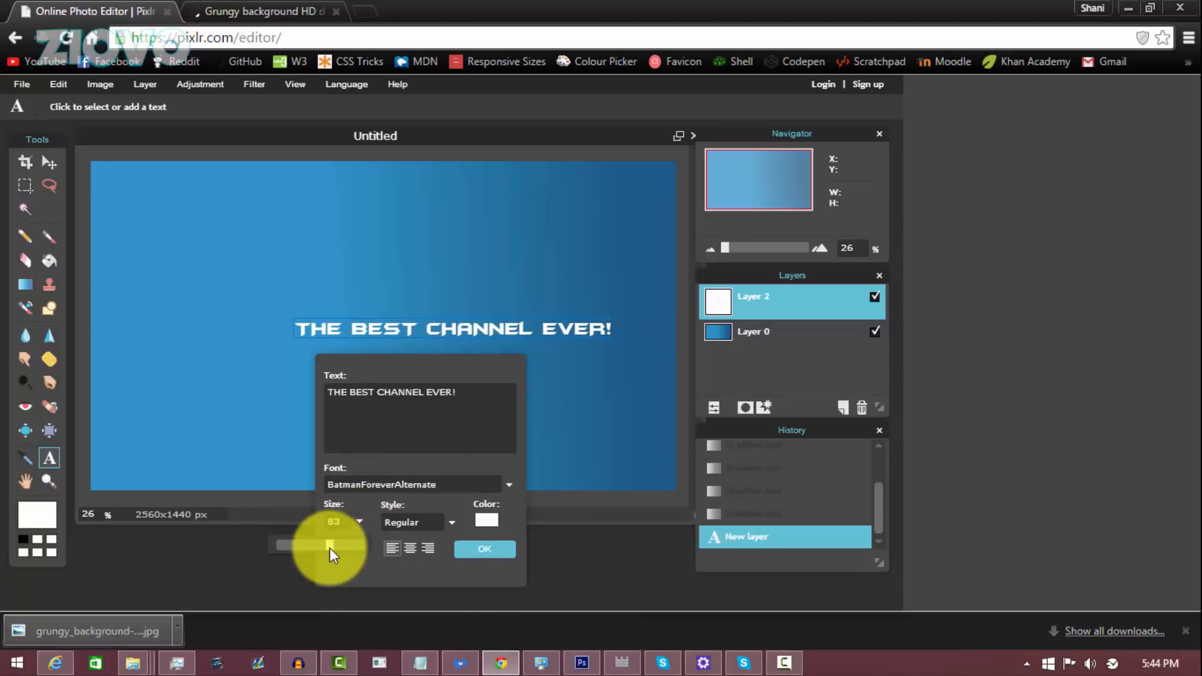
pyautogui.moveTo(334, 544); pyautogui.dragTo(328, 544)
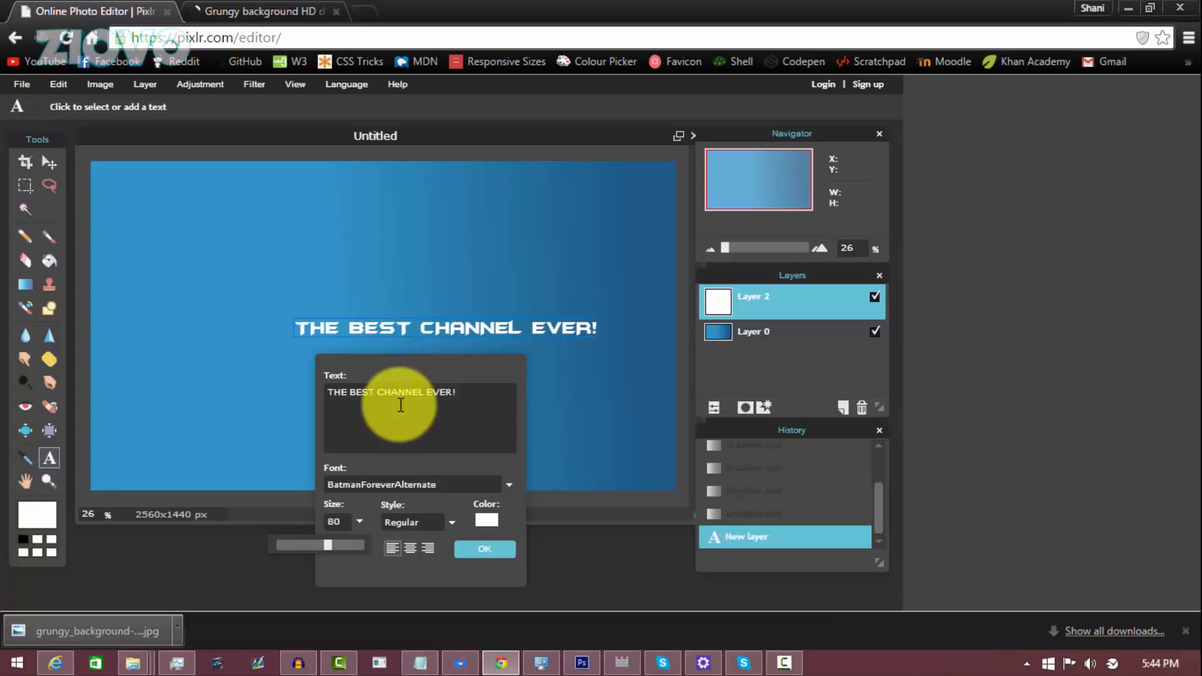
pyautogui.moveTo(454, 429)
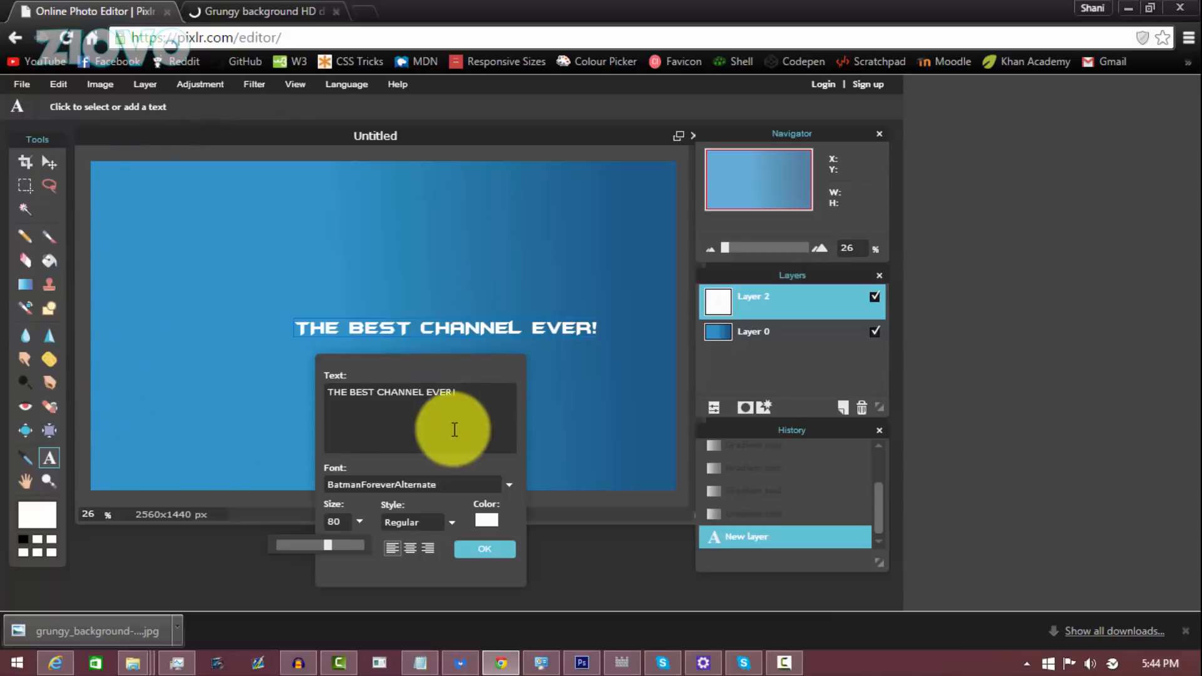
pyautogui.moveTo(506, 429)
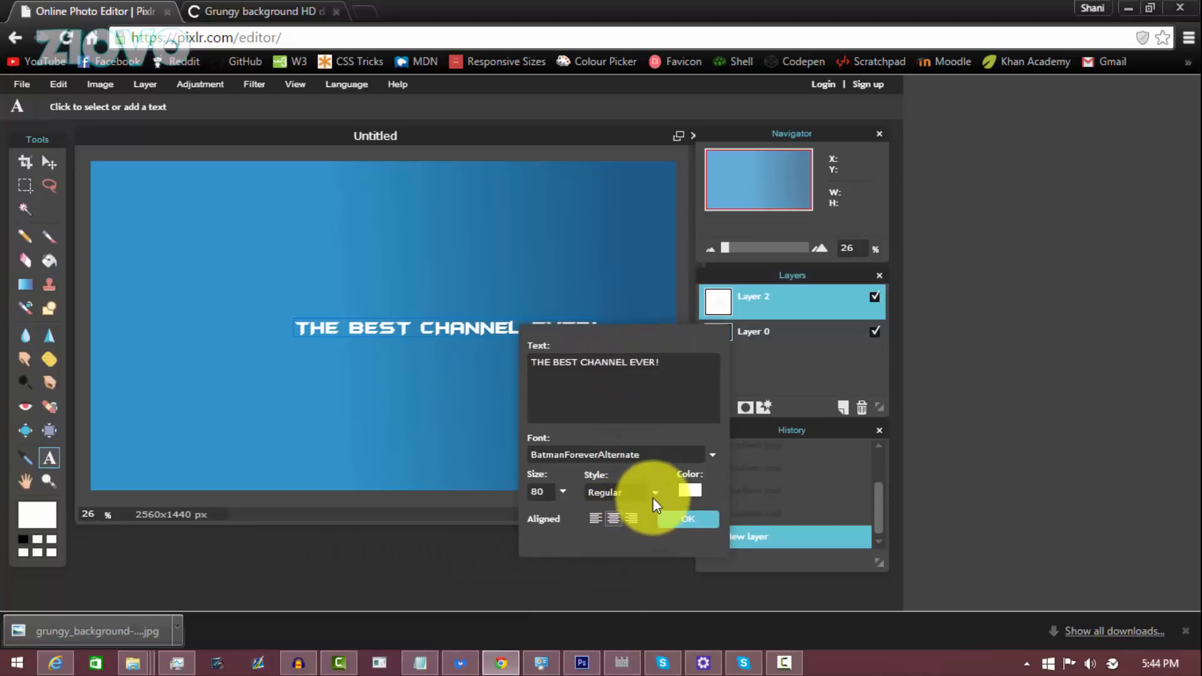
pyautogui.click(622, 492)
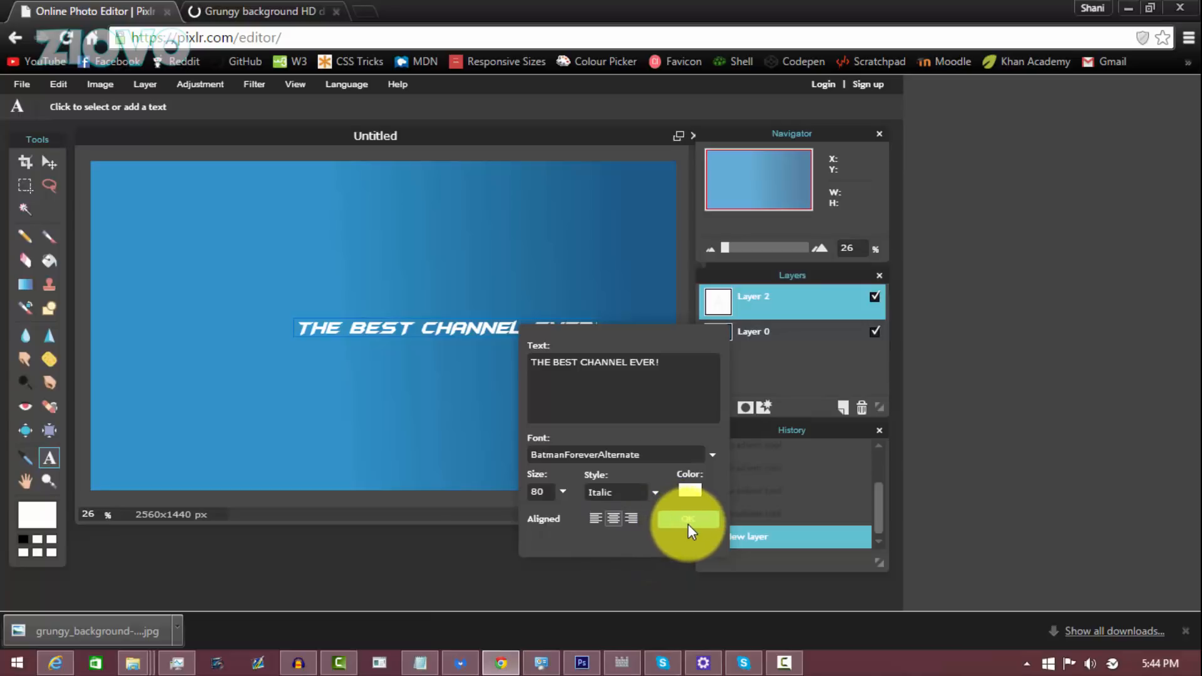
# - Commit the italic title and nudge it slightly left and up with the Move tool
pyautogui.click(687, 521)
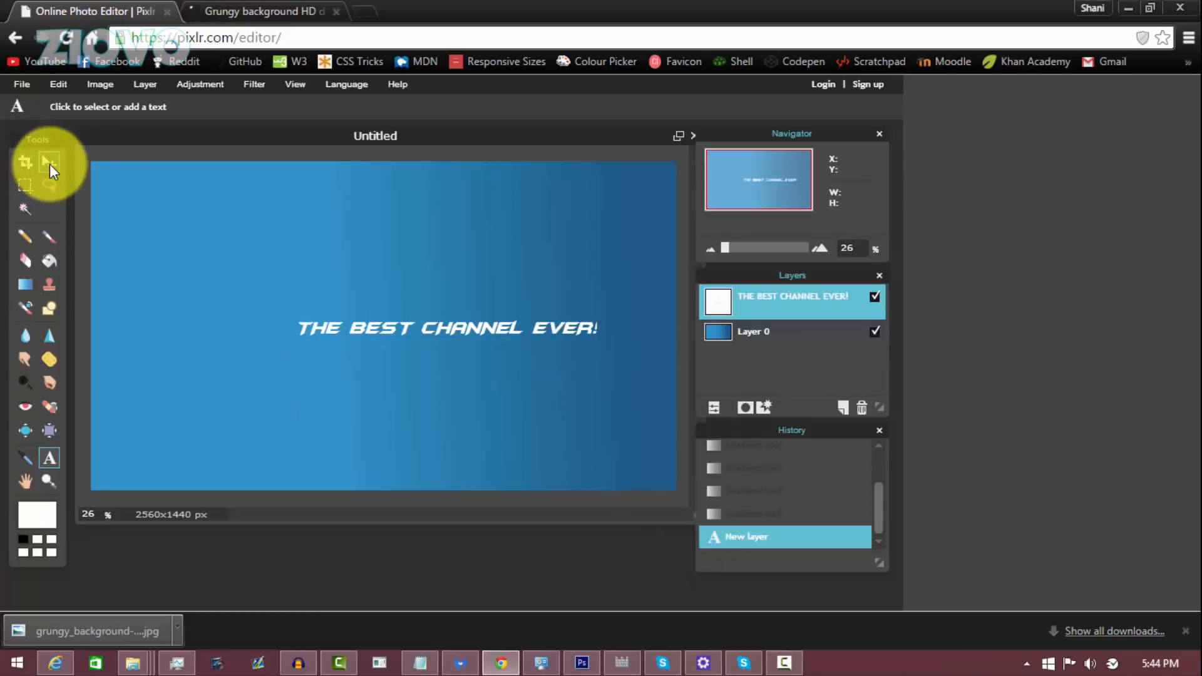
pyautogui.click(49, 161)
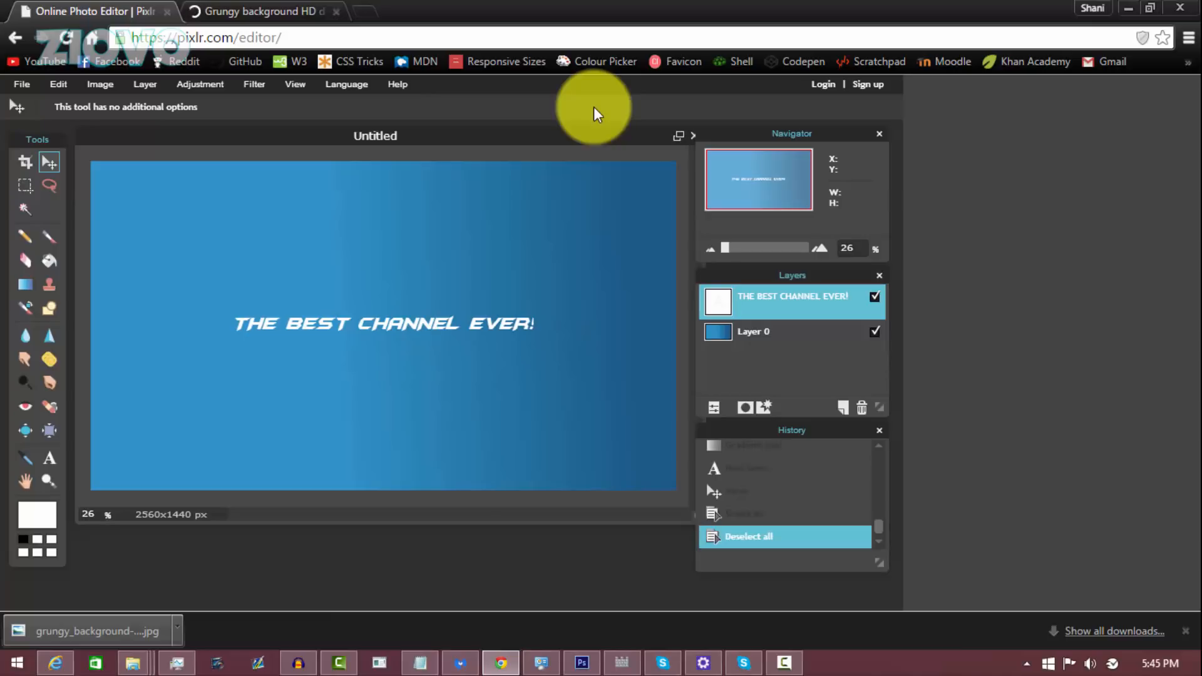
pyautogui.moveTo(499, 303)
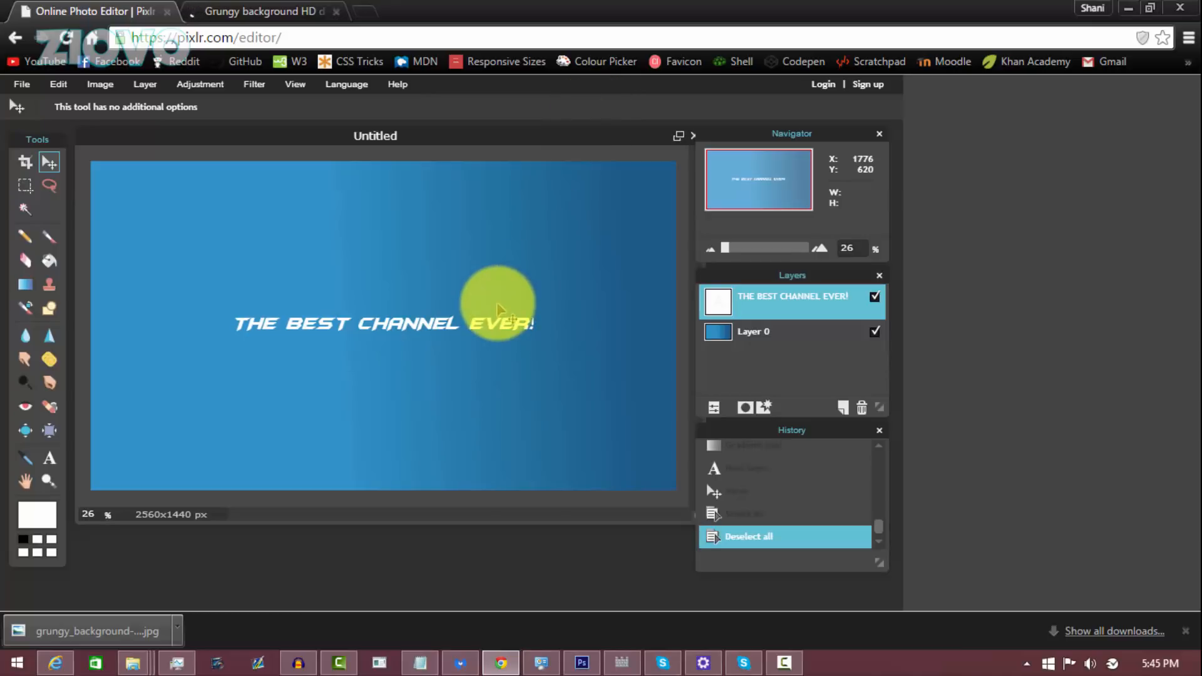
pyautogui.moveTo(498, 307); pyautogui.dragTo(494, 288)
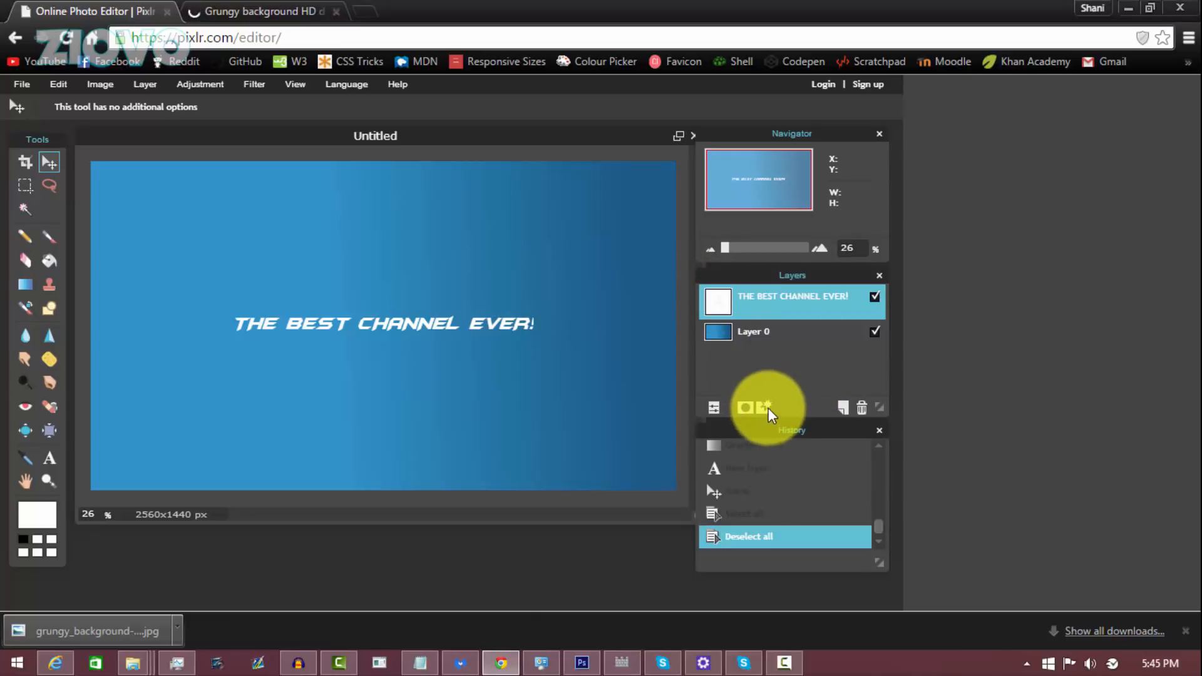
# - Enable Outer glow in the title's layer styles after briefly trying an inner shadow
pyautogui.click(758, 407)
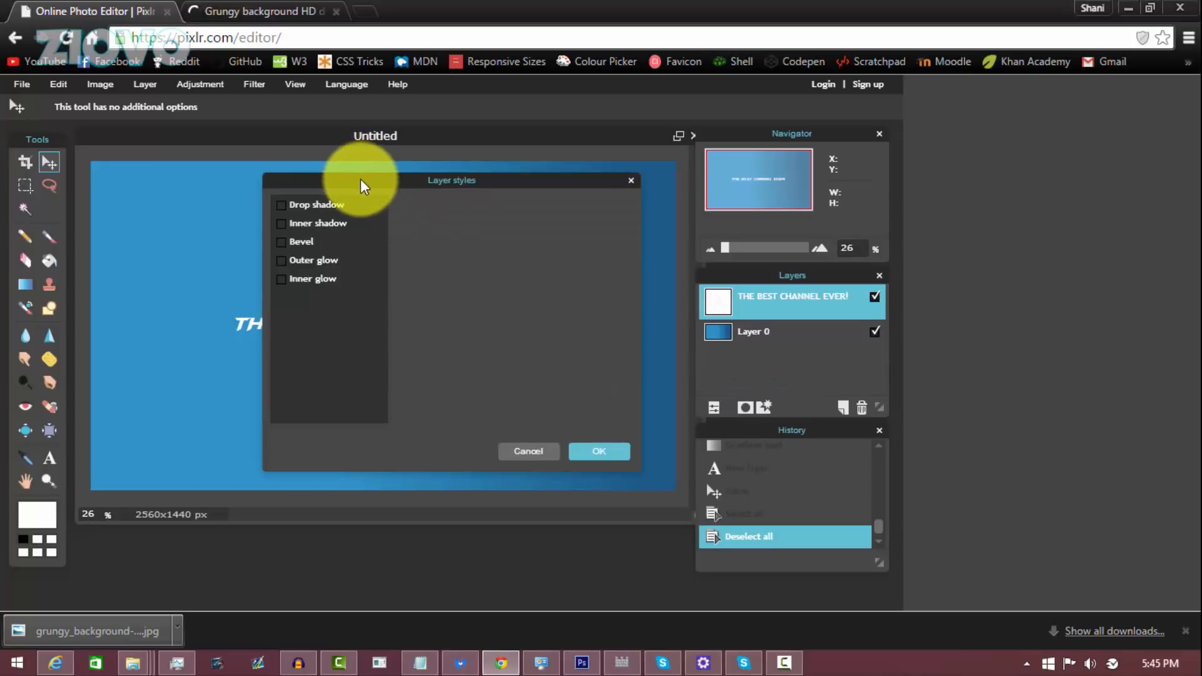
pyautogui.moveTo(452, 179); pyautogui.dragTo(771, 180)
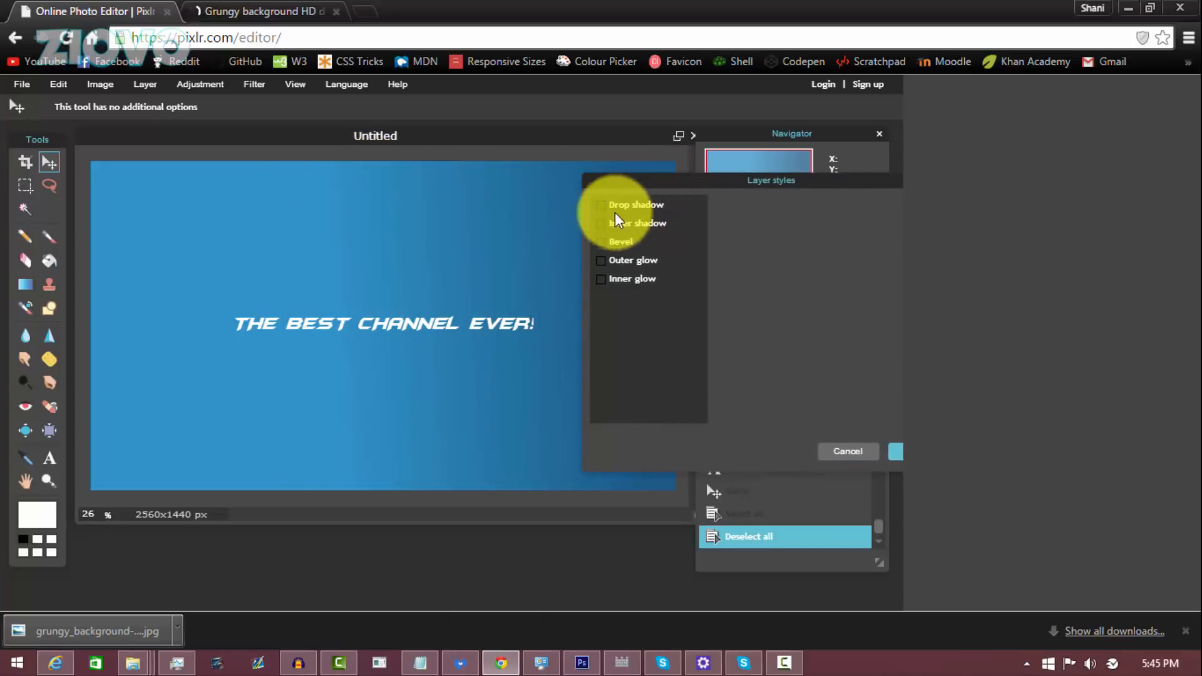
pyautogui.click(601, 222)
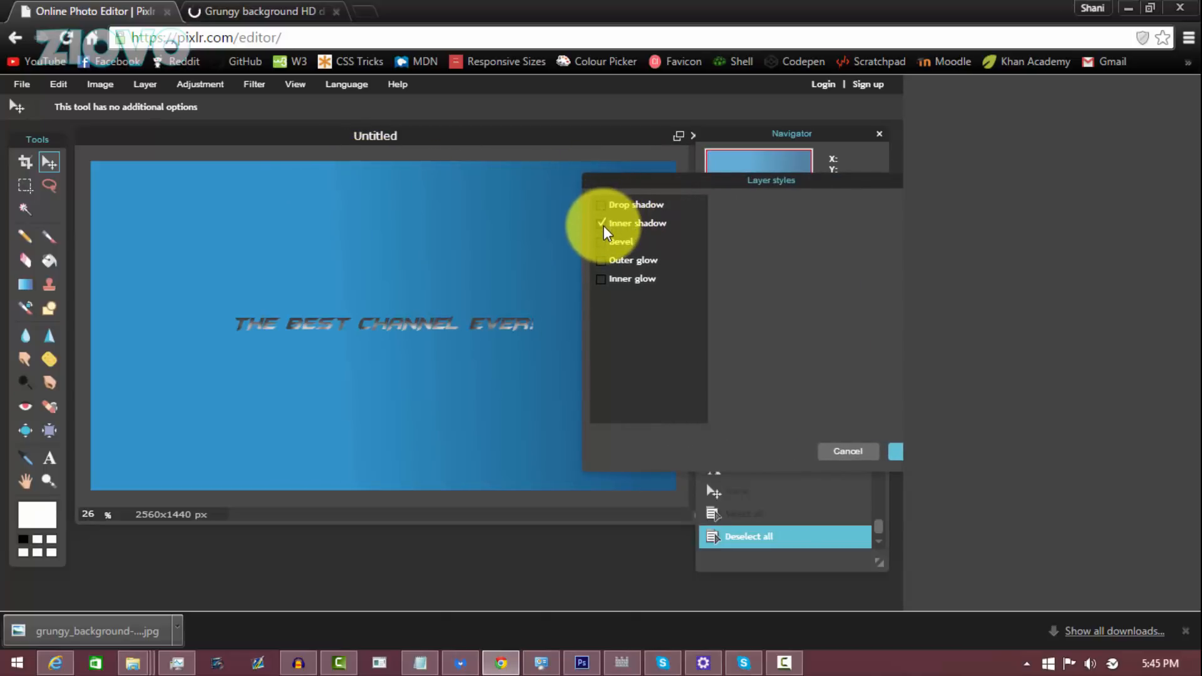
pyautogui.click(601, 260)
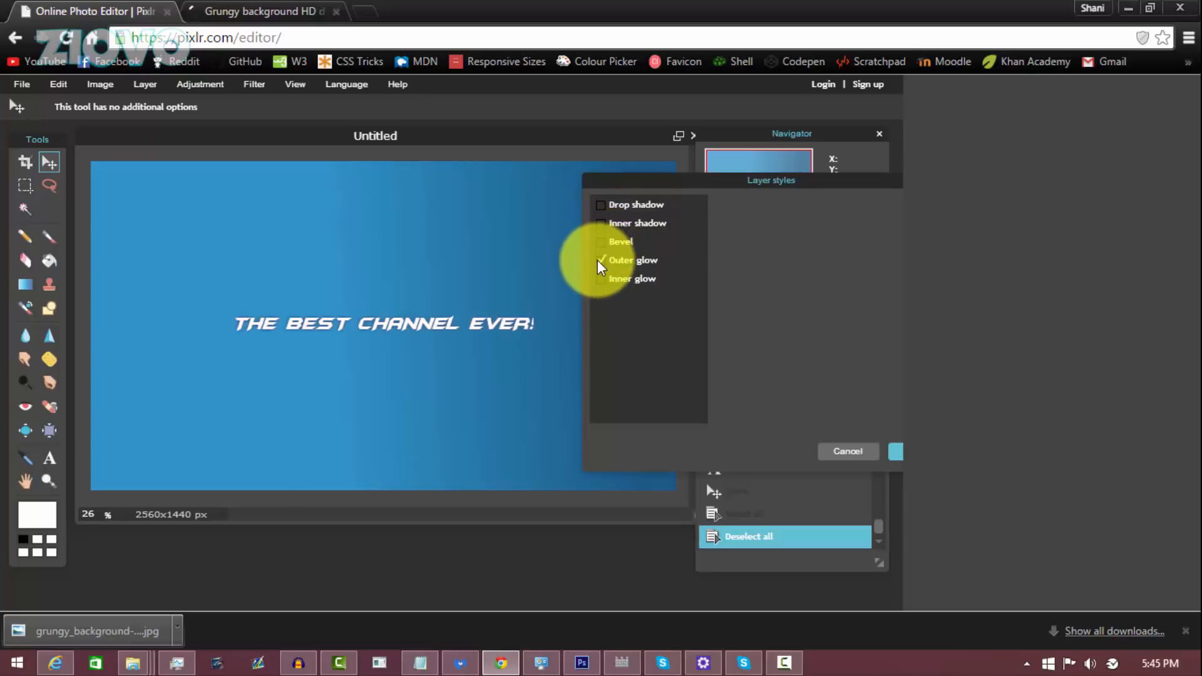
pyautogui.click(632, 278)
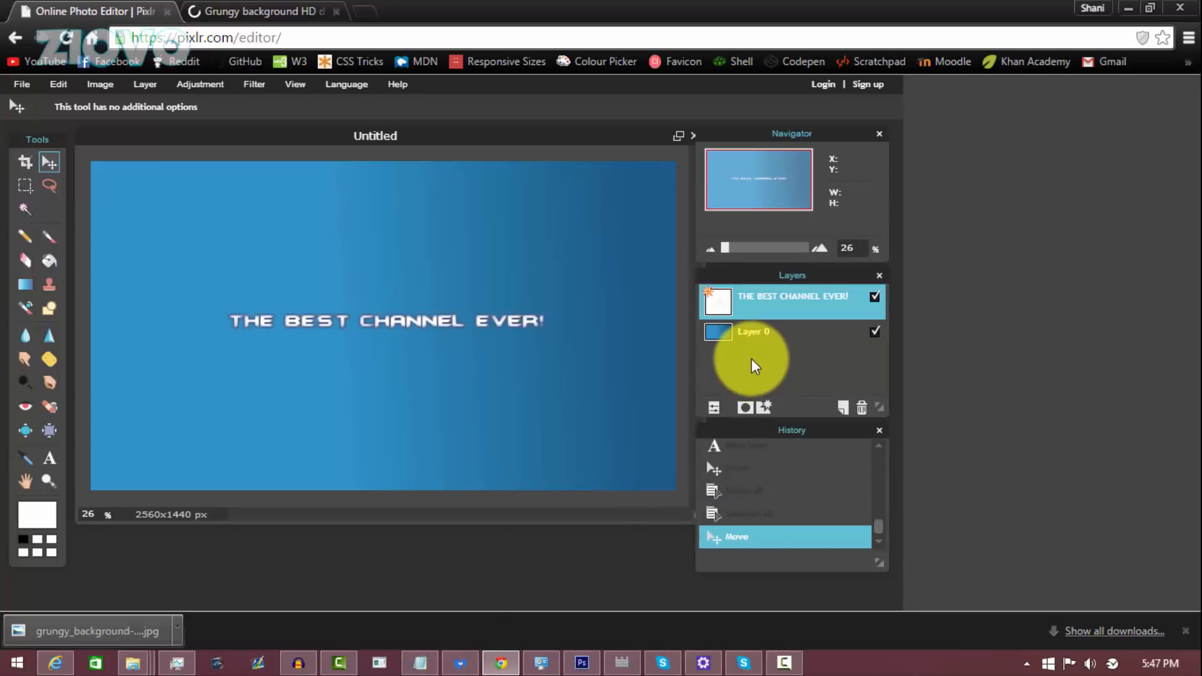
# - Duplicate the title layer and type the subtitle 'SUBSCRIBE FOR AWESOME VIDEOS!'
pyautogui.click(793, 297)
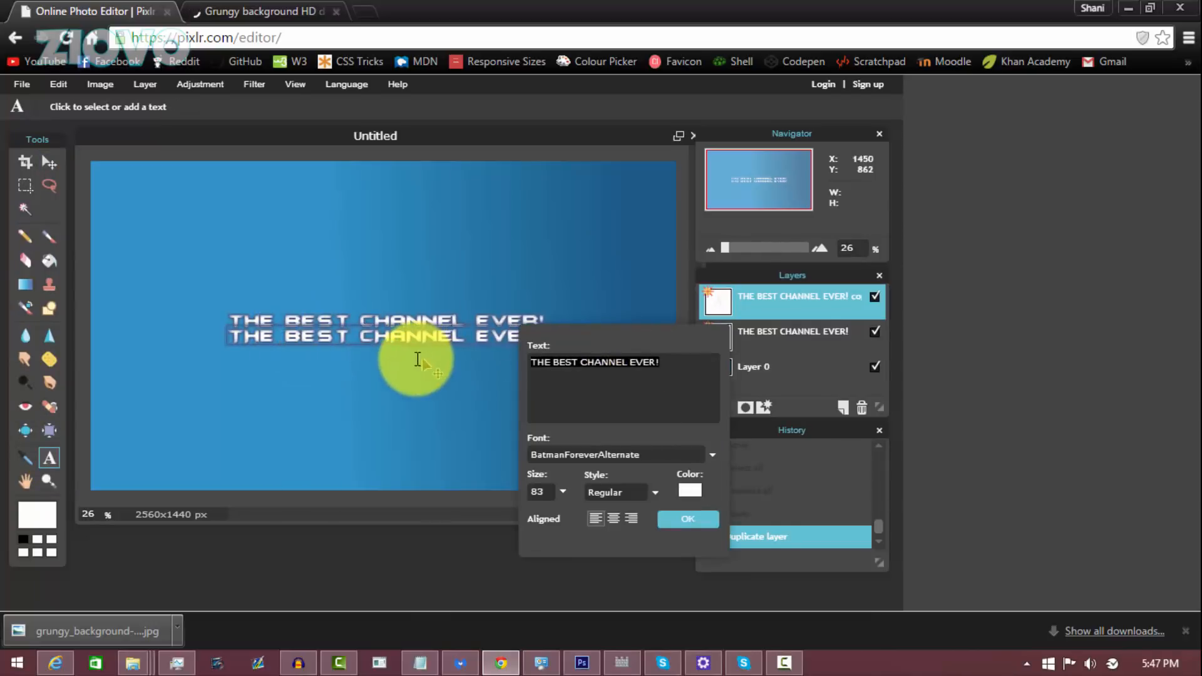
pyautogui.write('subs')
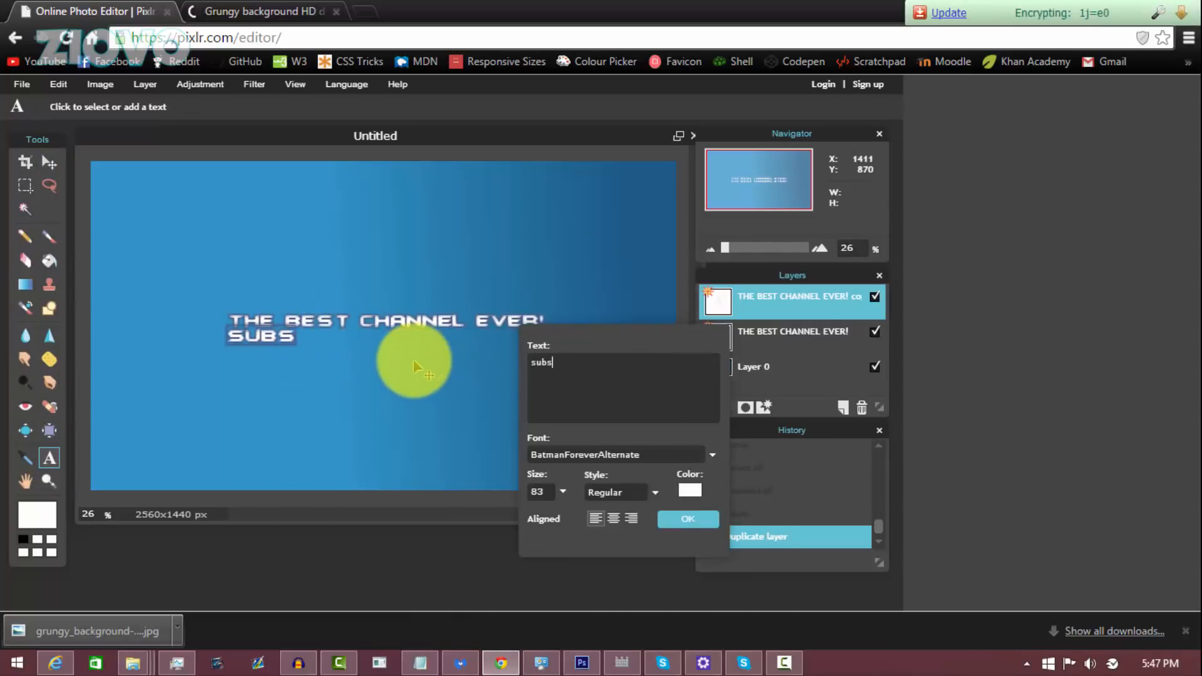
pyautogui.write('CRIBE FOR AWESOME VIDEOS!')
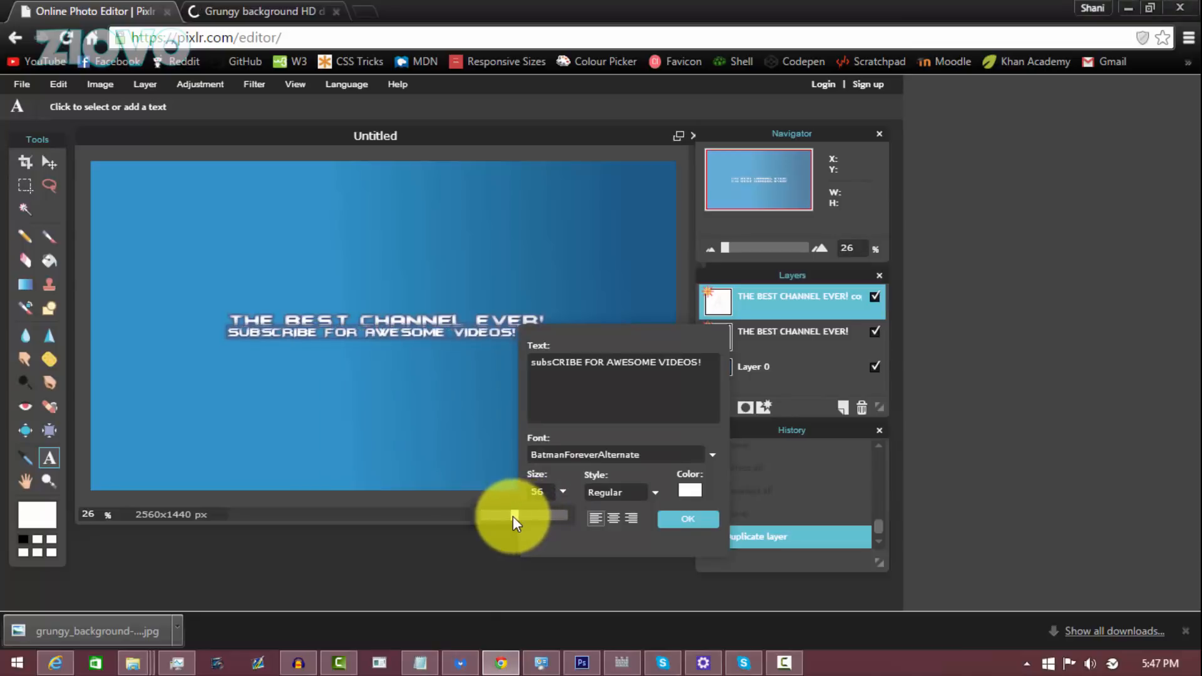
# - Shrink the subtitle to size 49 and centre it beneath the main title
pyautogui.moveTo(514, 515); pyautogui.dragTo(510, 515)
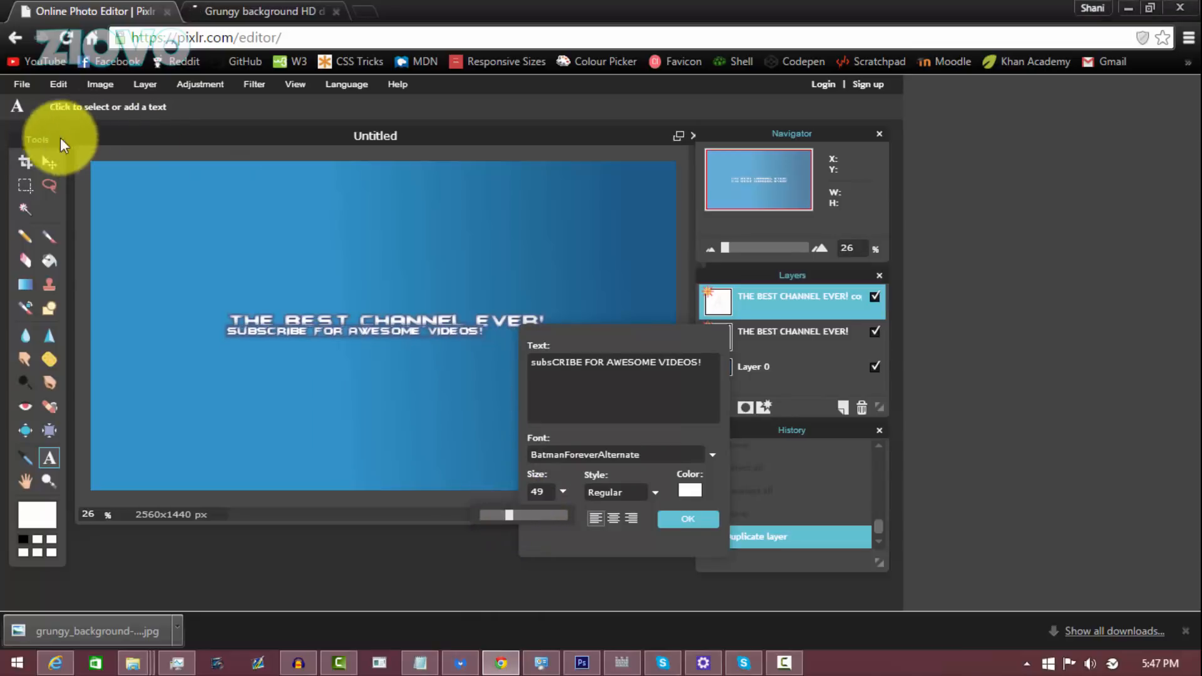
pyautogui.click(686, 519)
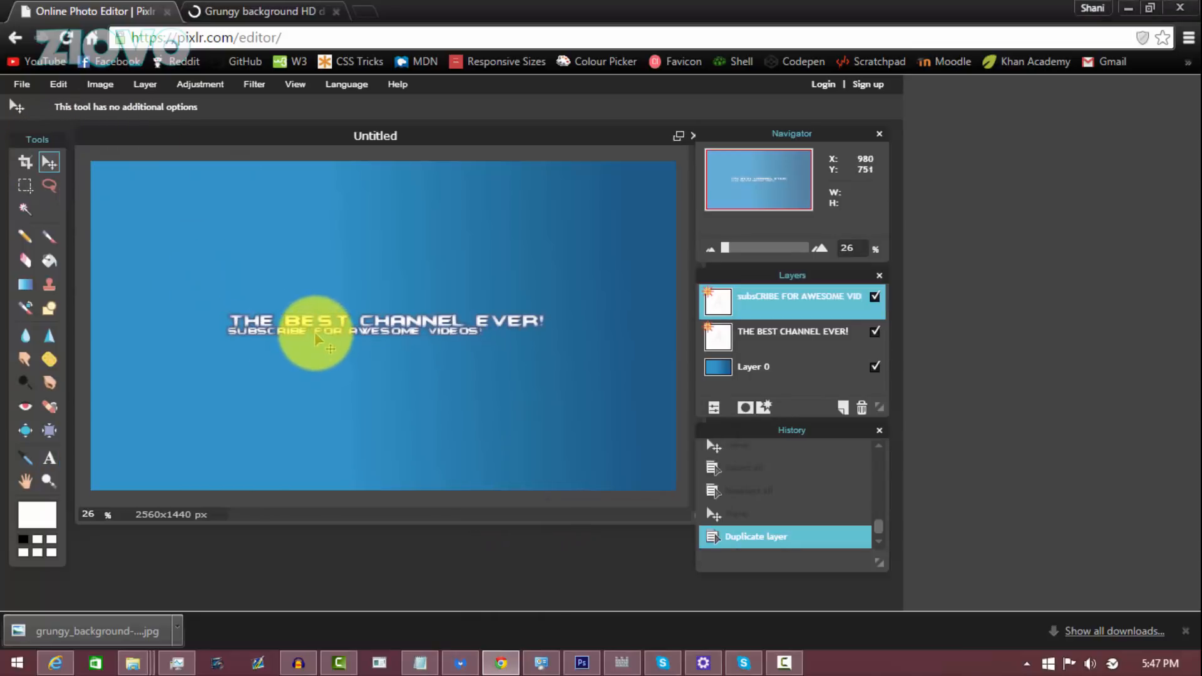
pyautogui.moveTo(314, 338); pyautogui.dragTo(348, 346)
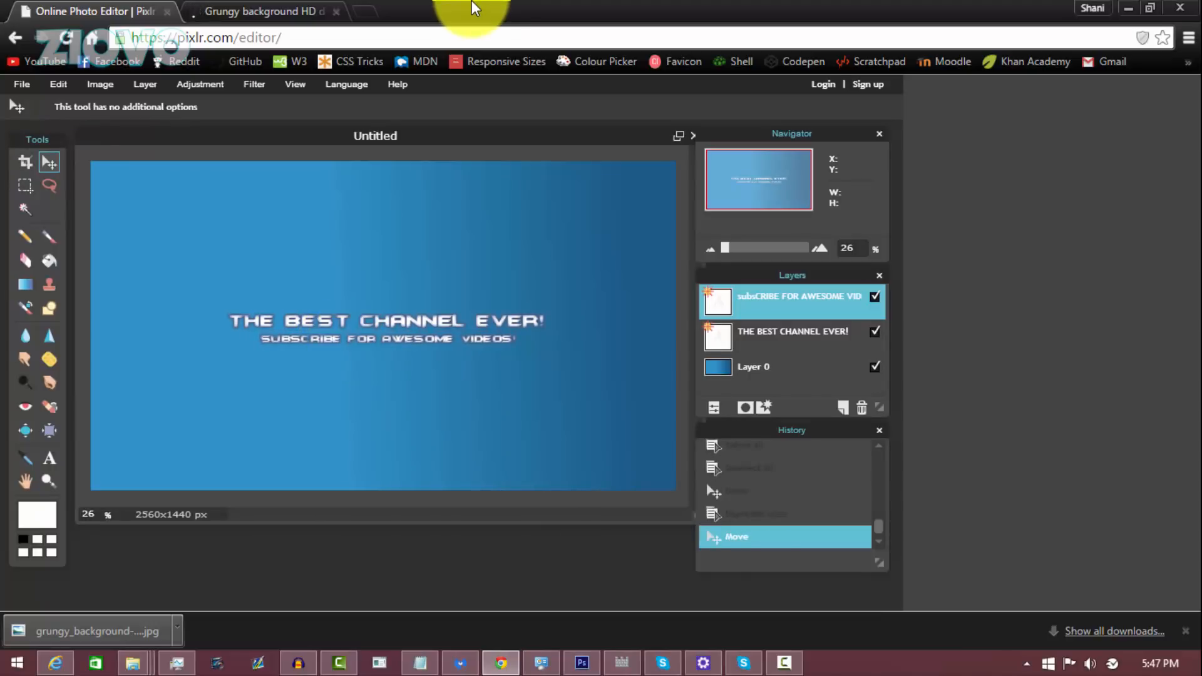
# - Search Google Images for 'controller png'
pyautogui.click(263, 11)
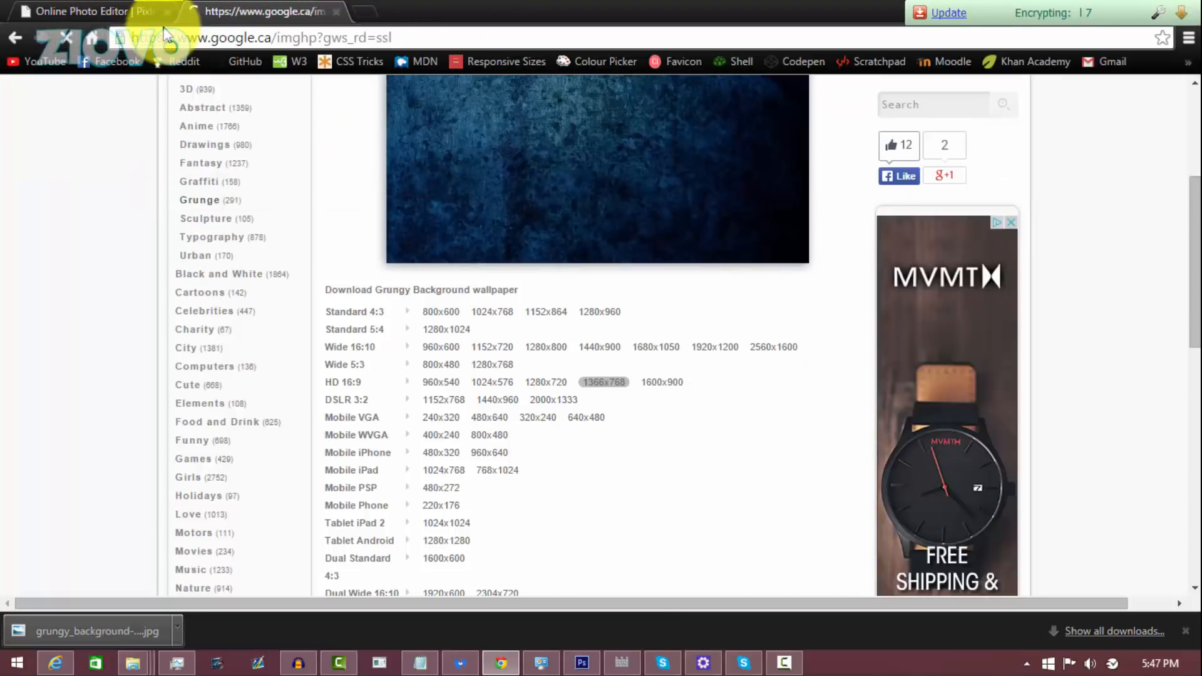
pyautogui.click(265, 11)
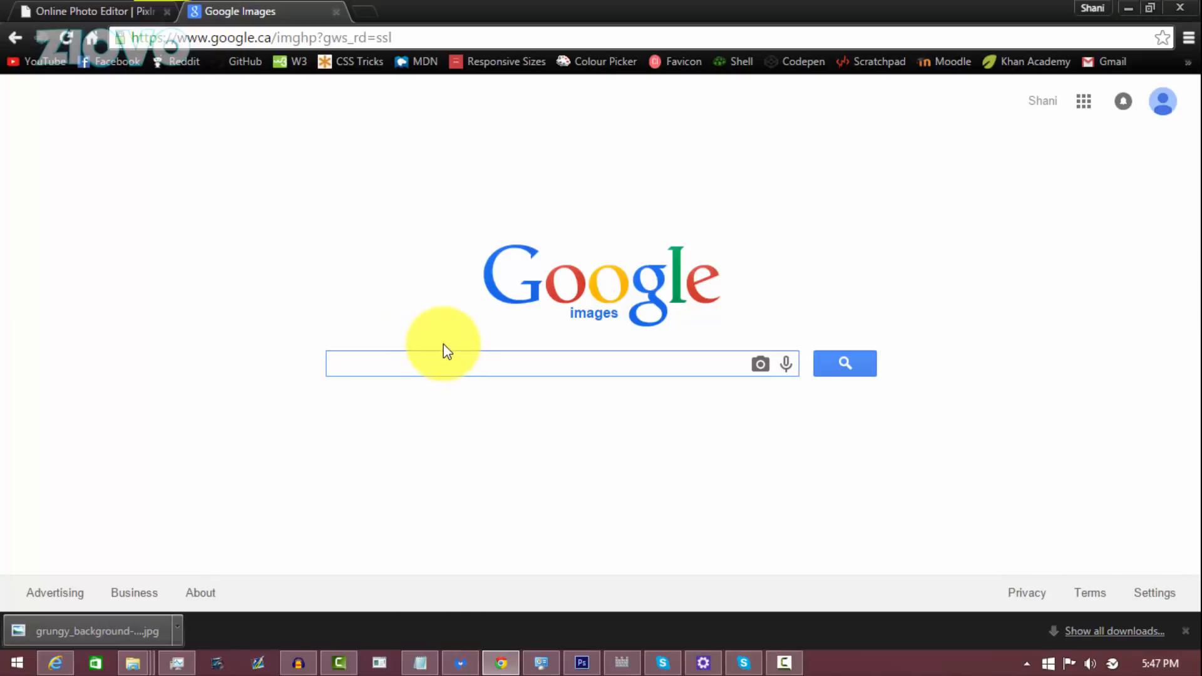
pyautogui.write('controller p')
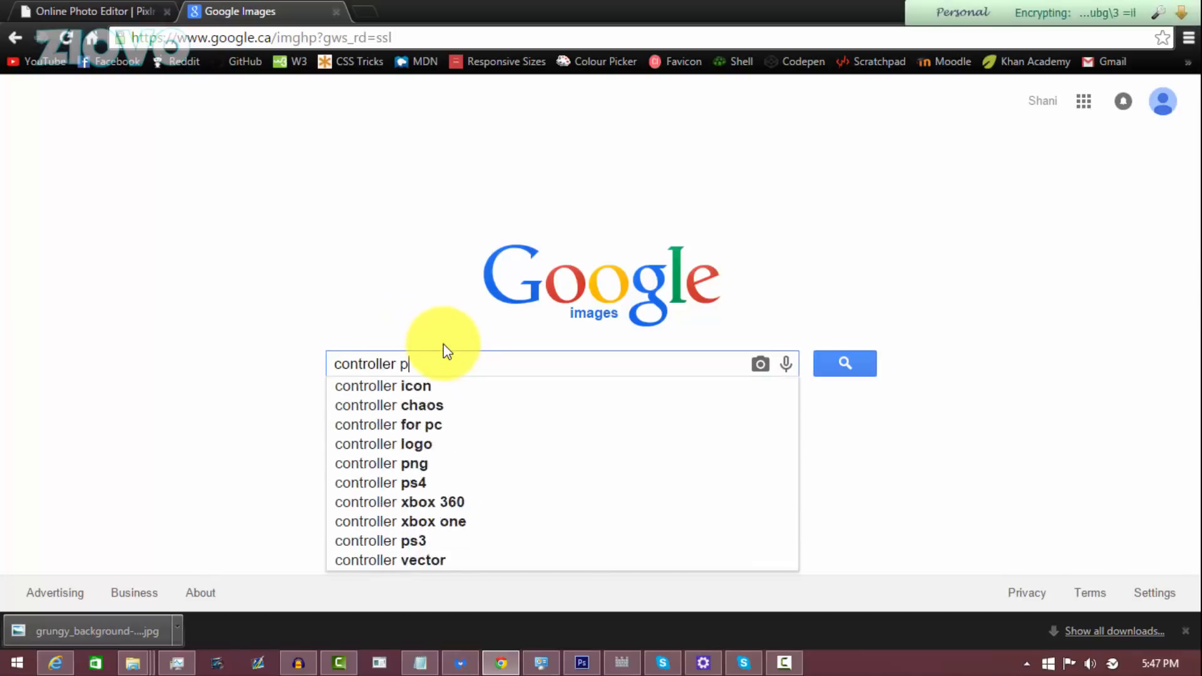
pyautogui.click(382, 463)
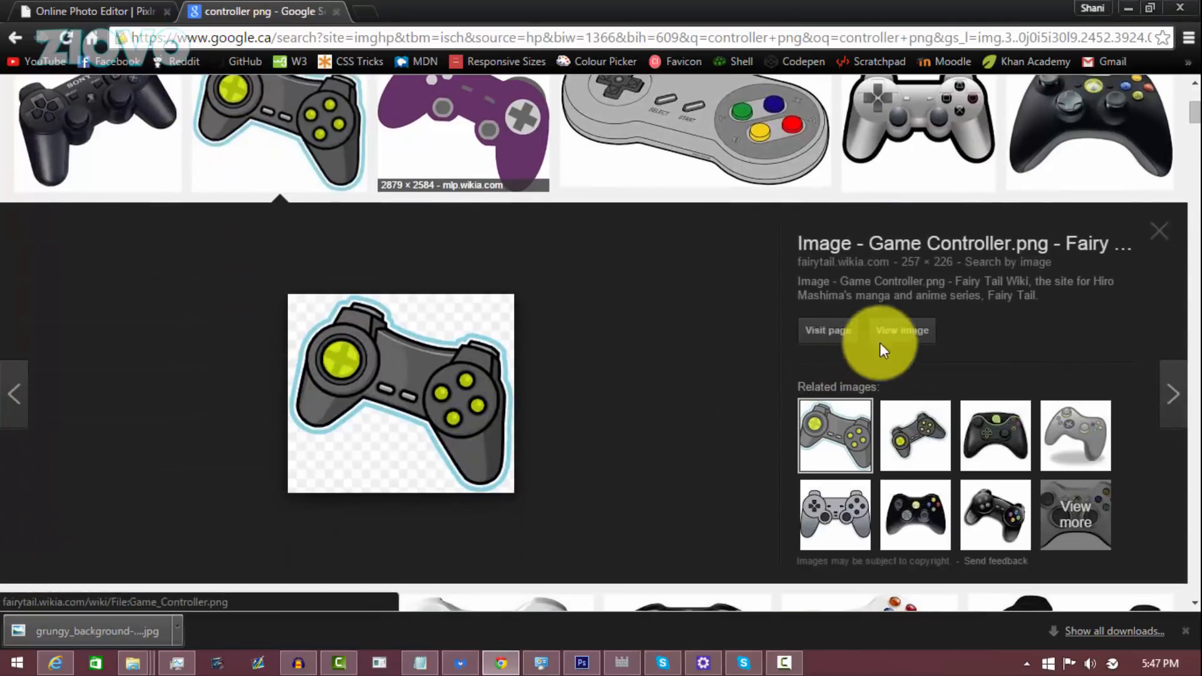
# - Save the cartoon controller image to the Downloads folder
pyautogui.rightClick(399, 391)
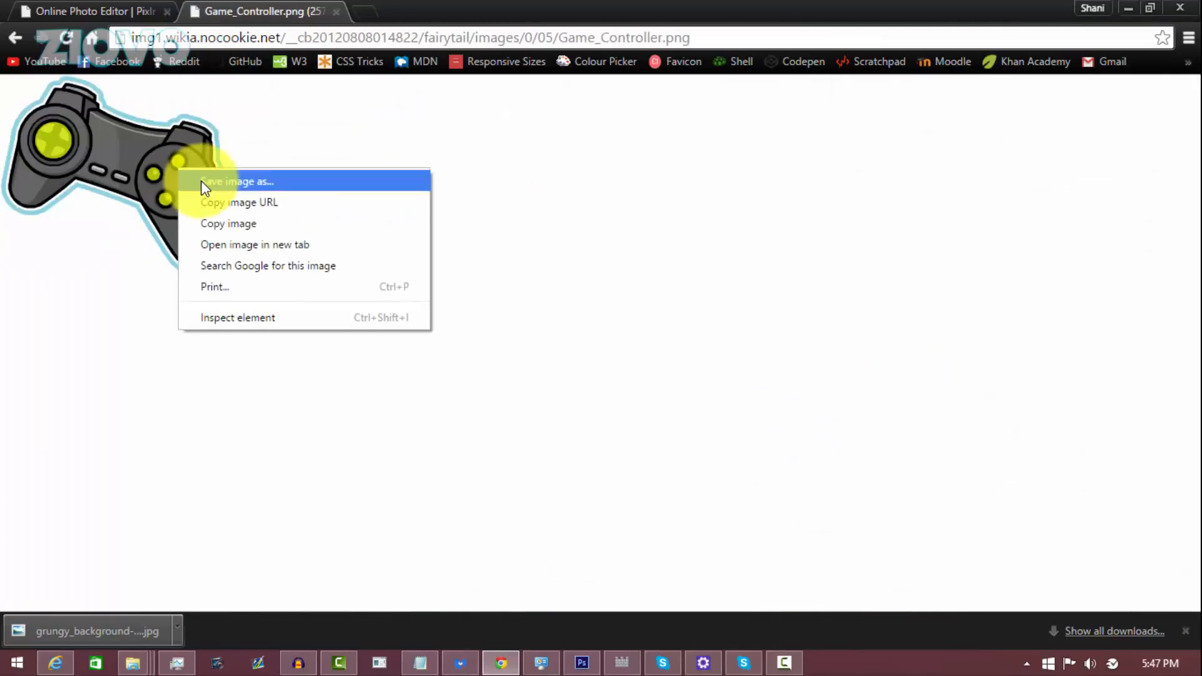
pyautogui.click(238, 181)
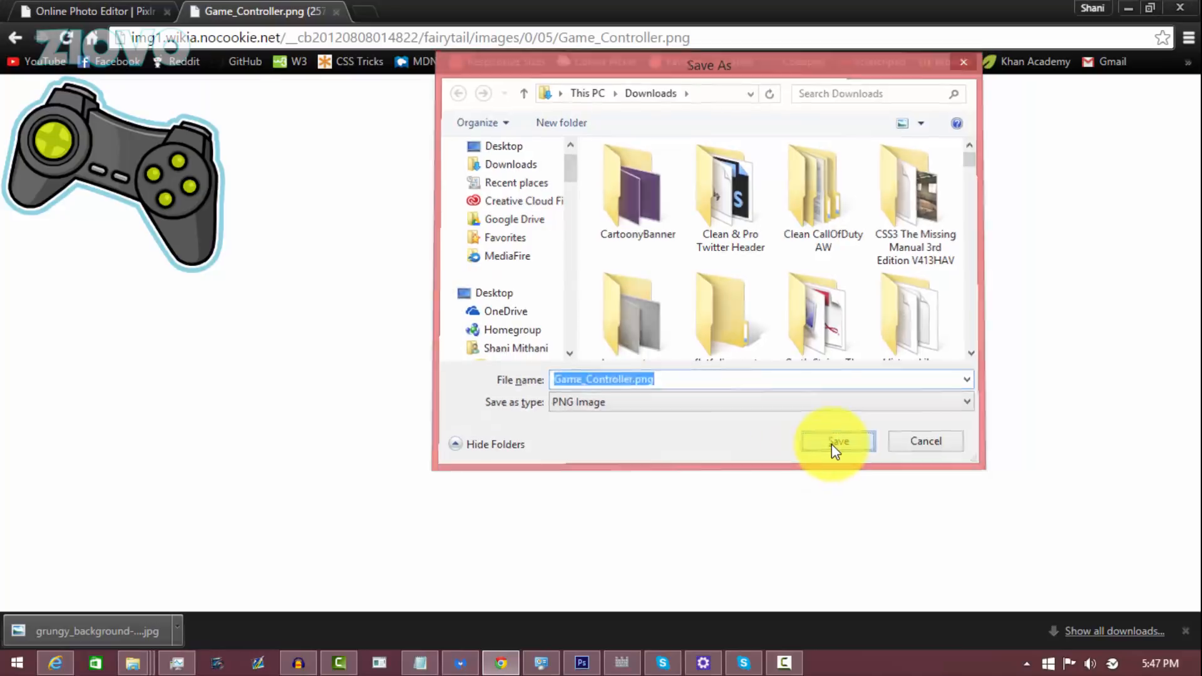
pyautogui.click(838, 441)
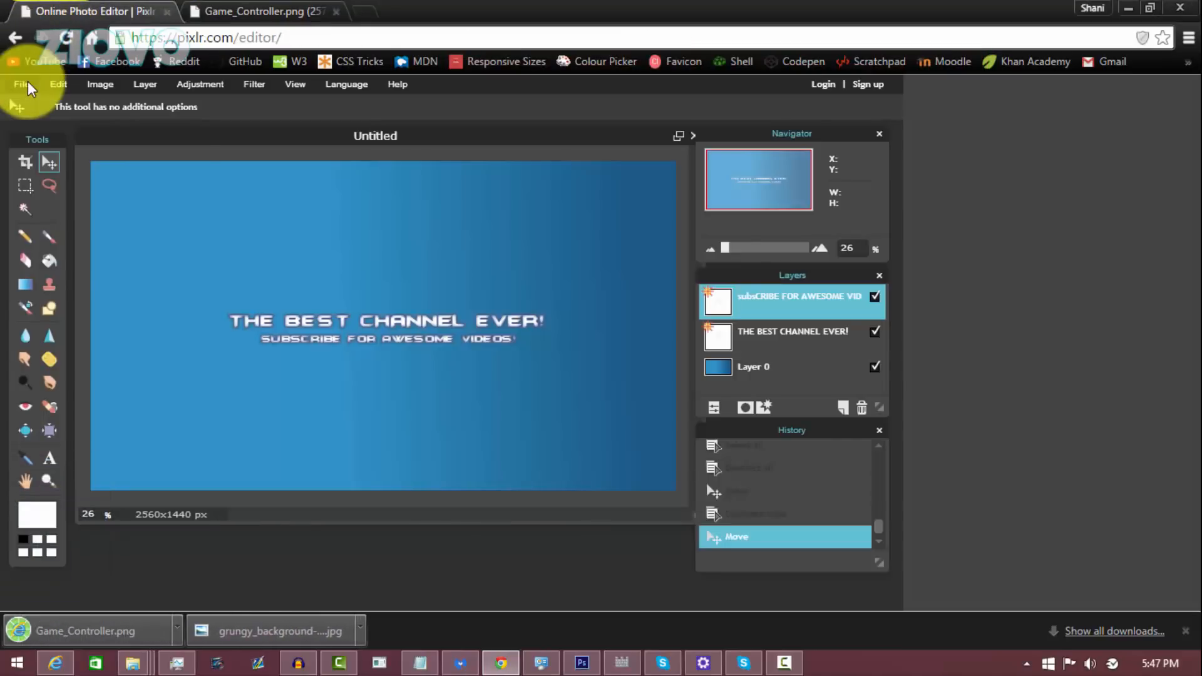
# - Open Game_Controller.png in Pixlr Editor as its own 257×226 image
pyautogui.click(21, 84)
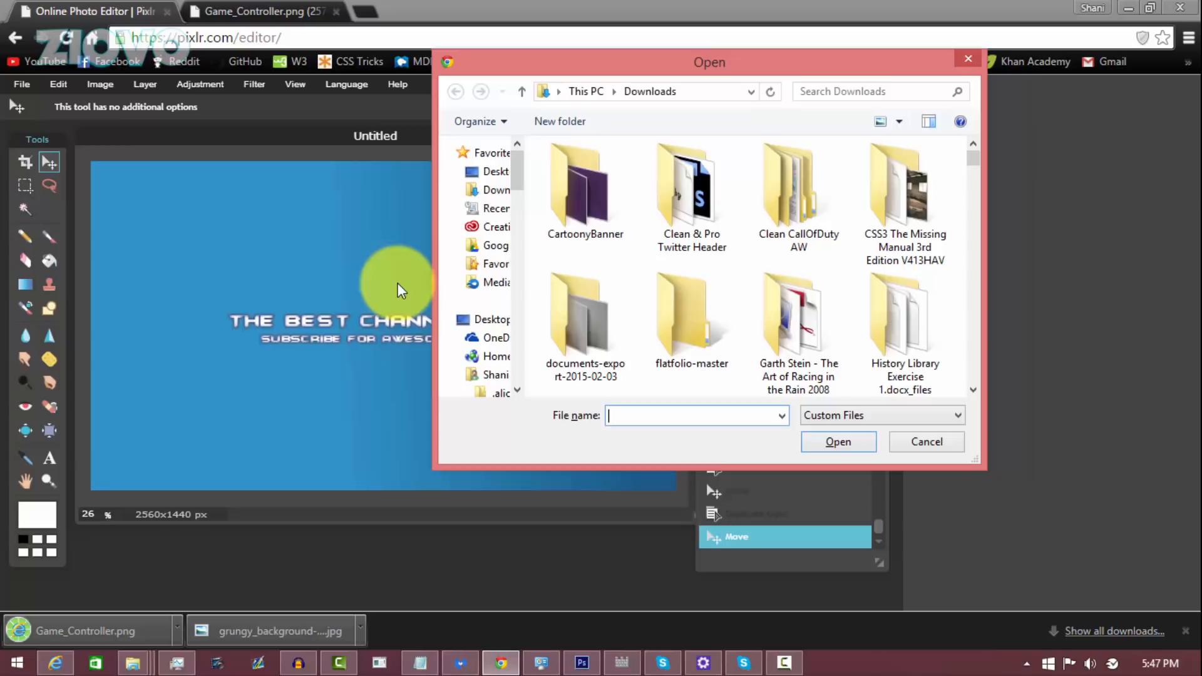
pyautogui.write('Game_Controller.png')
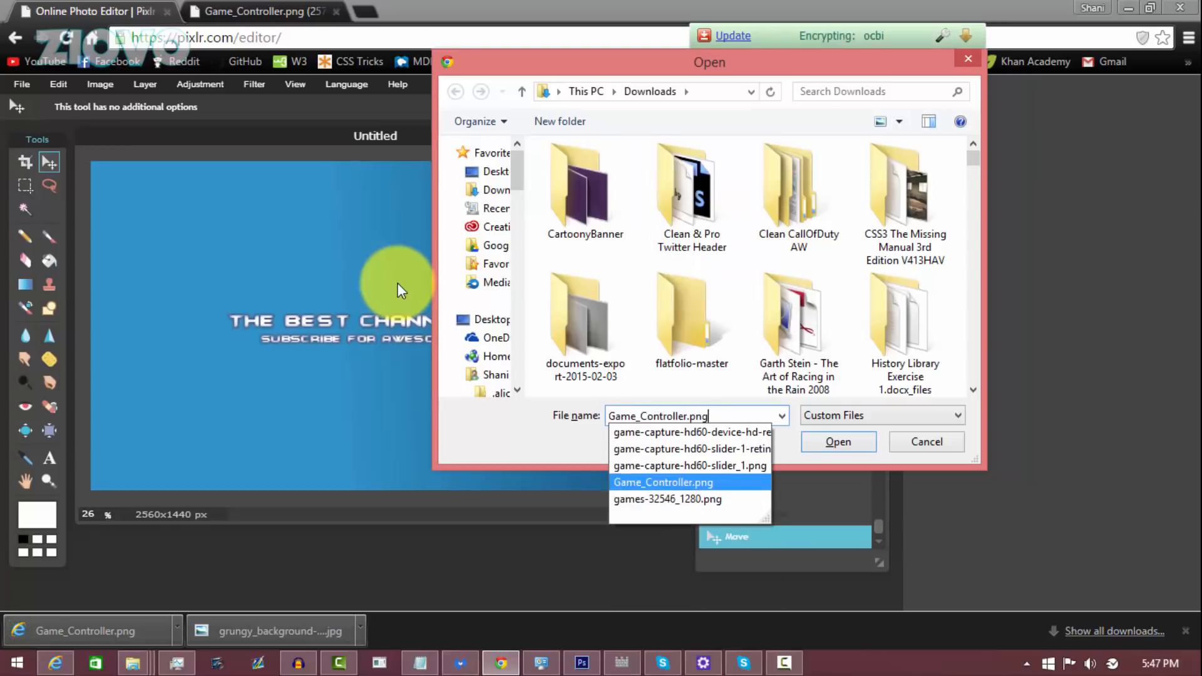
pyautogui.click(837, 441)
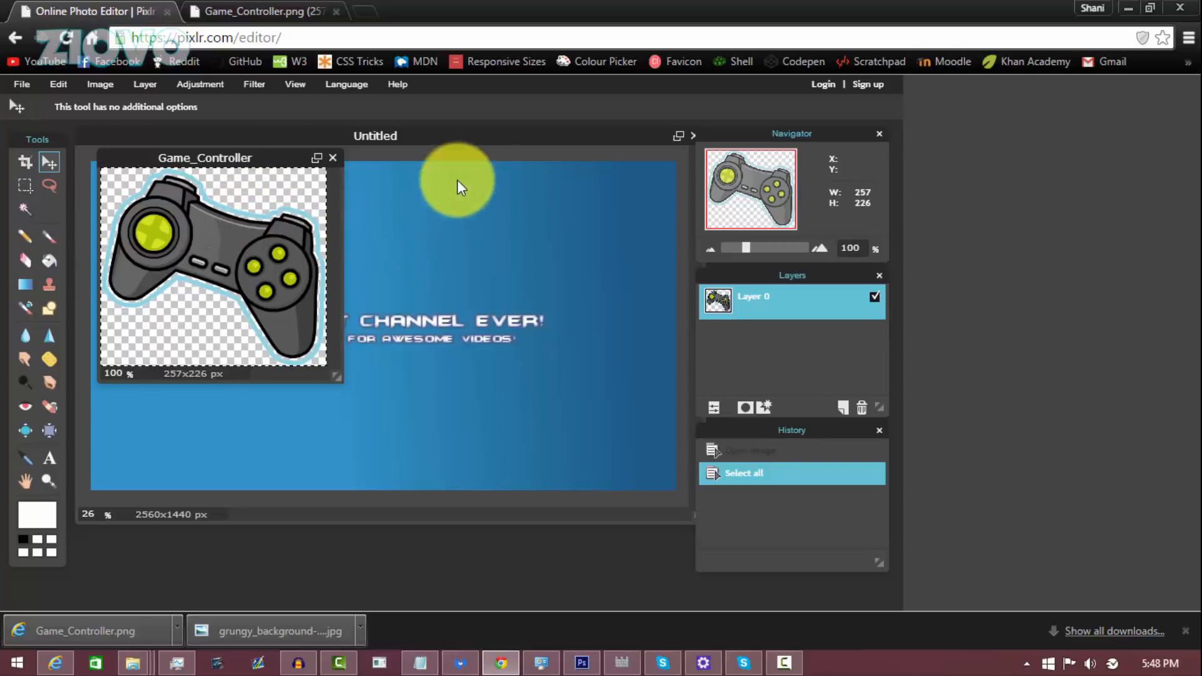
pyautogui.moveTo(460, 143)
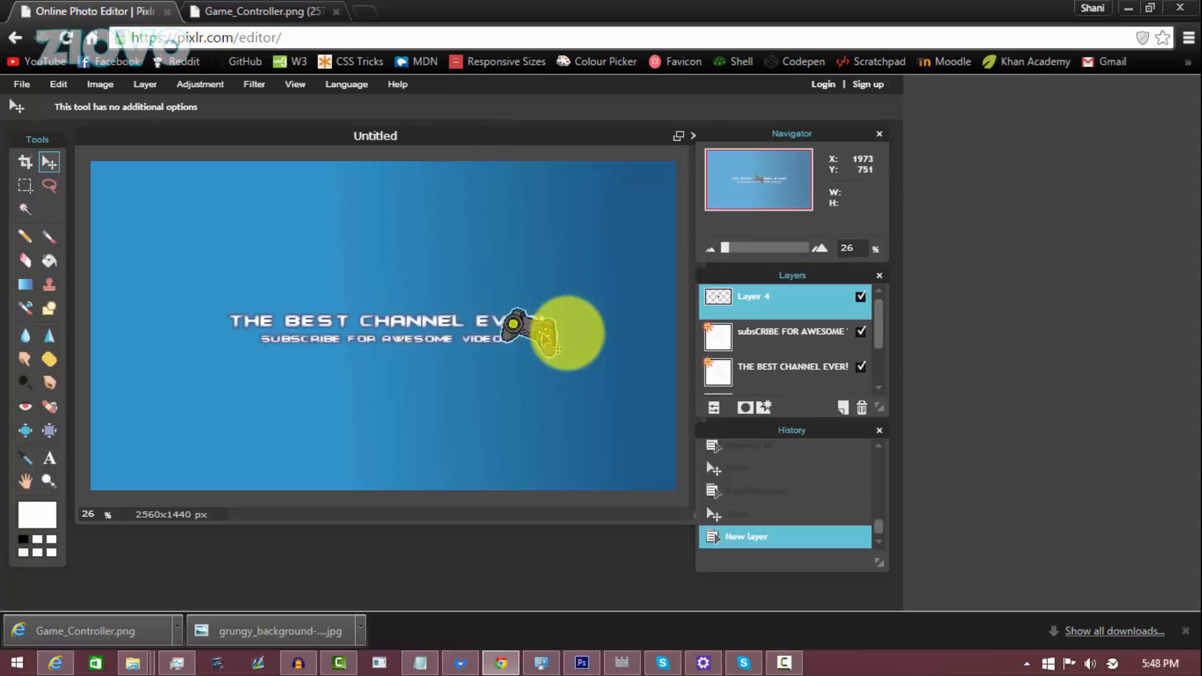
# - Position the controller icon right of the title and save the banner as a quality-100 JPEG
pyautogui.moveTo(537, 334); pyautogui.dragTo(591, 330)
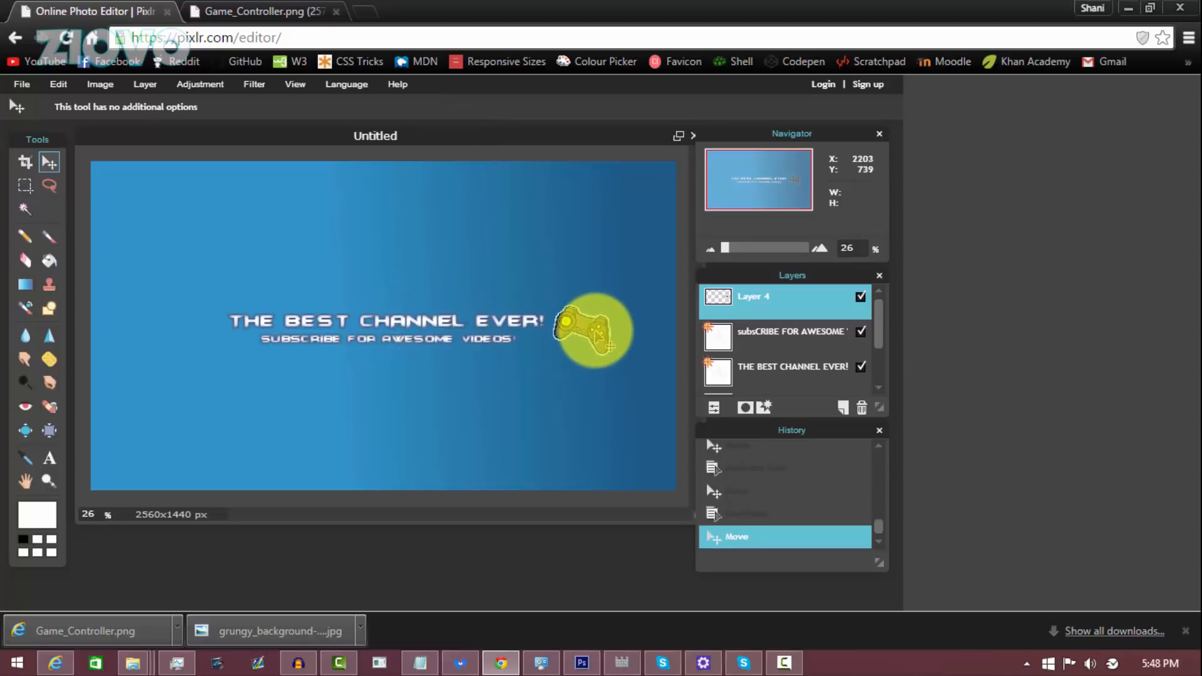
pyautogui.moveTo(605, 342); pyautogui.dragTo(591, 330)
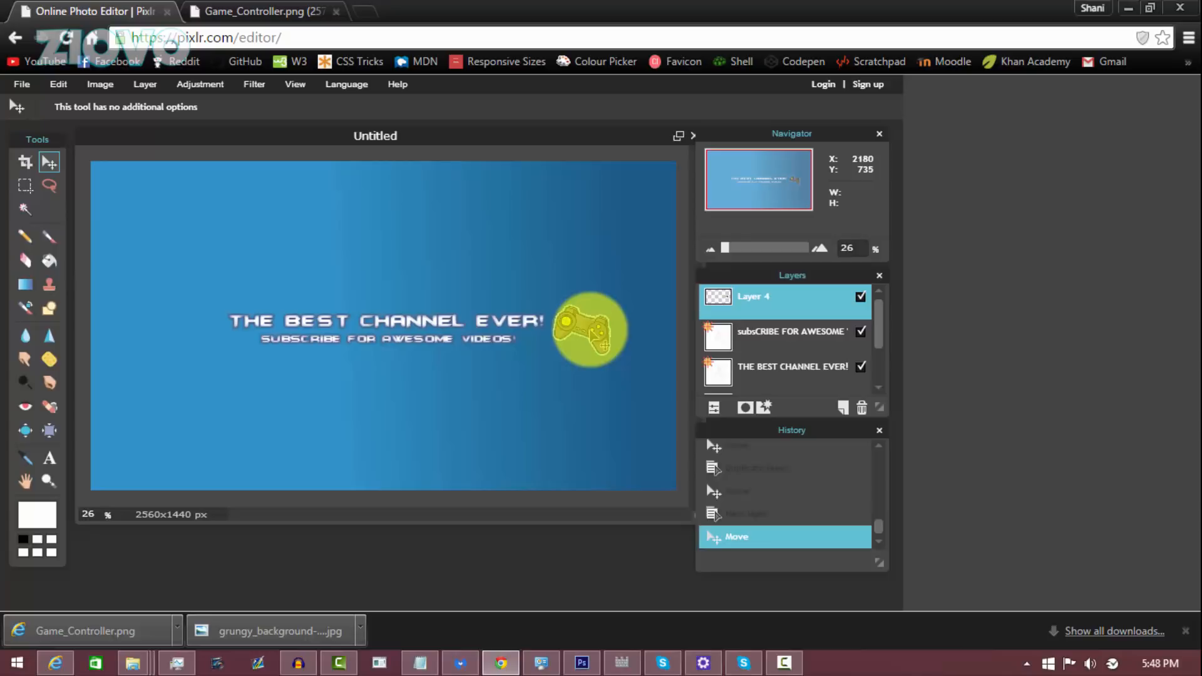
pyautogui.click(57, 85)
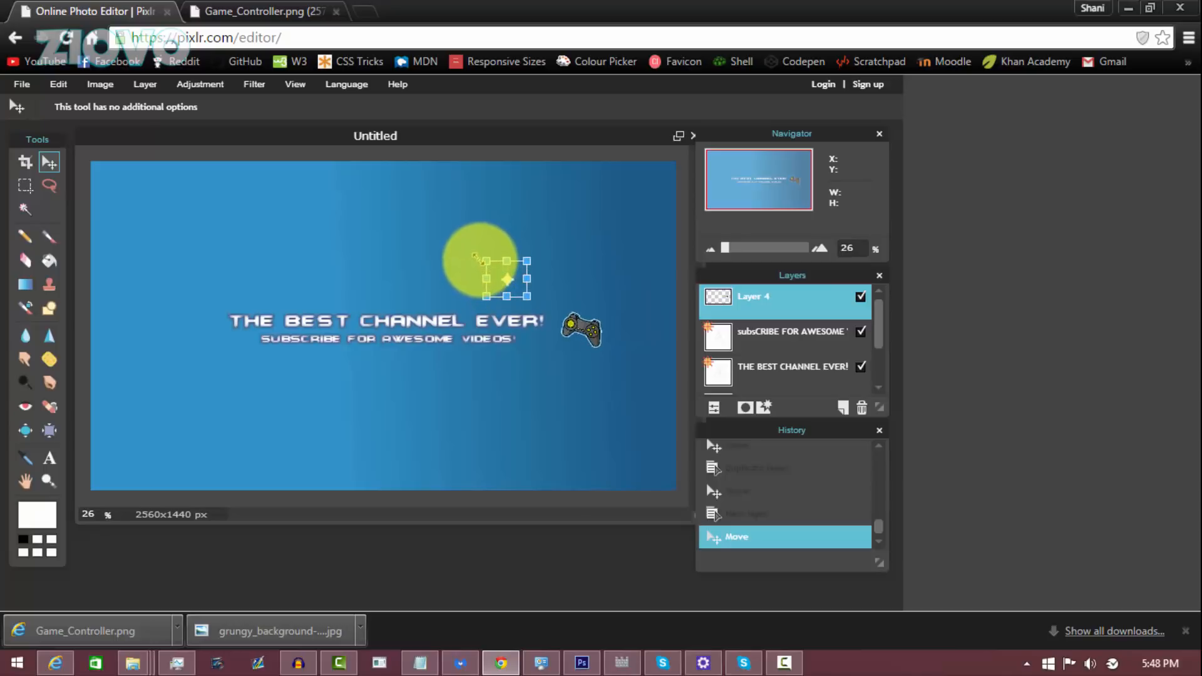
pyautogui.moveTo(483, 261); pyautogui.dragTo(614, 176)
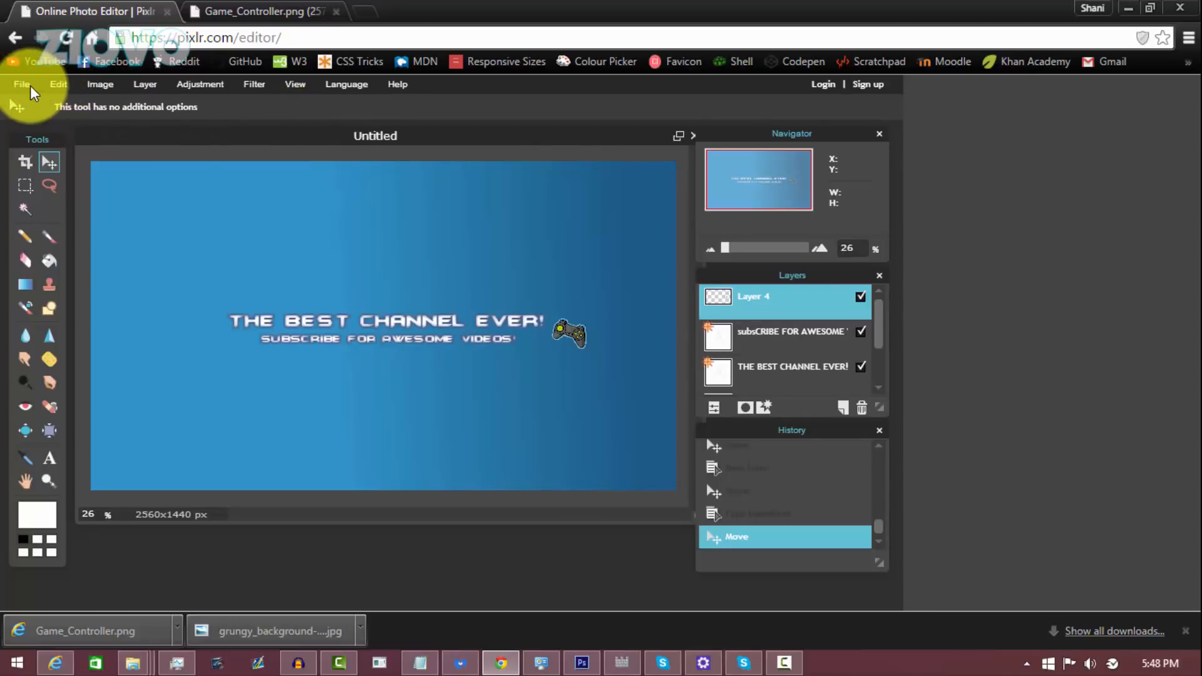
pyautogui.click(21, 85)
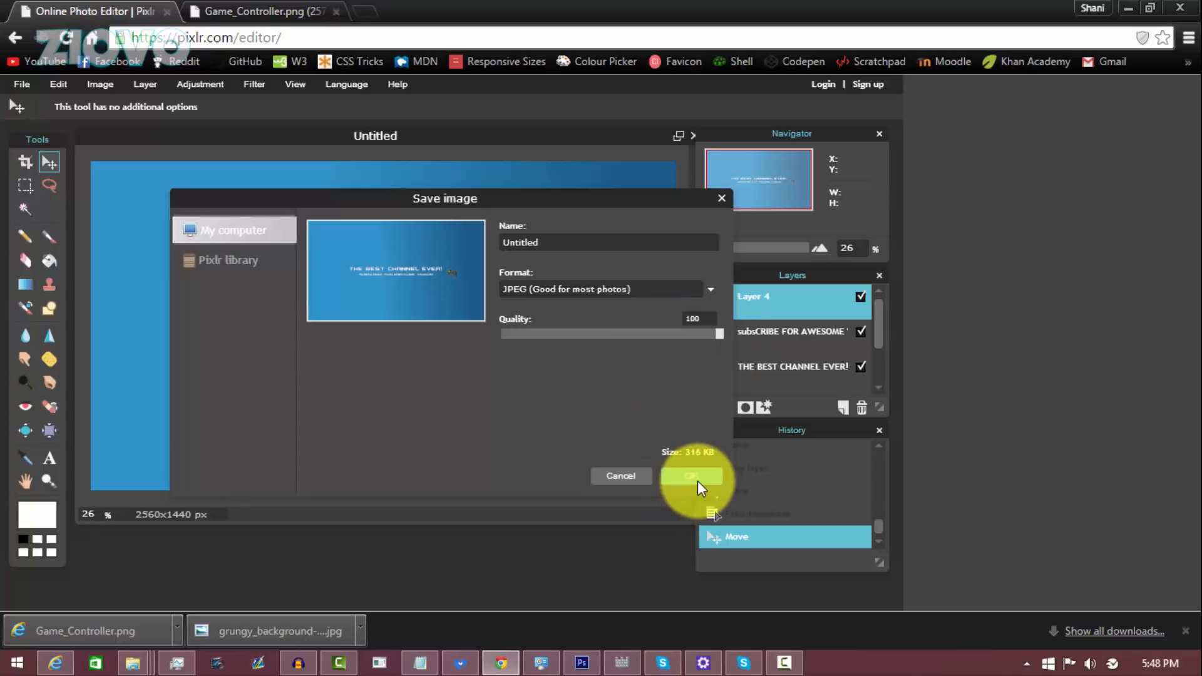
pyautogui.click(690, 476)
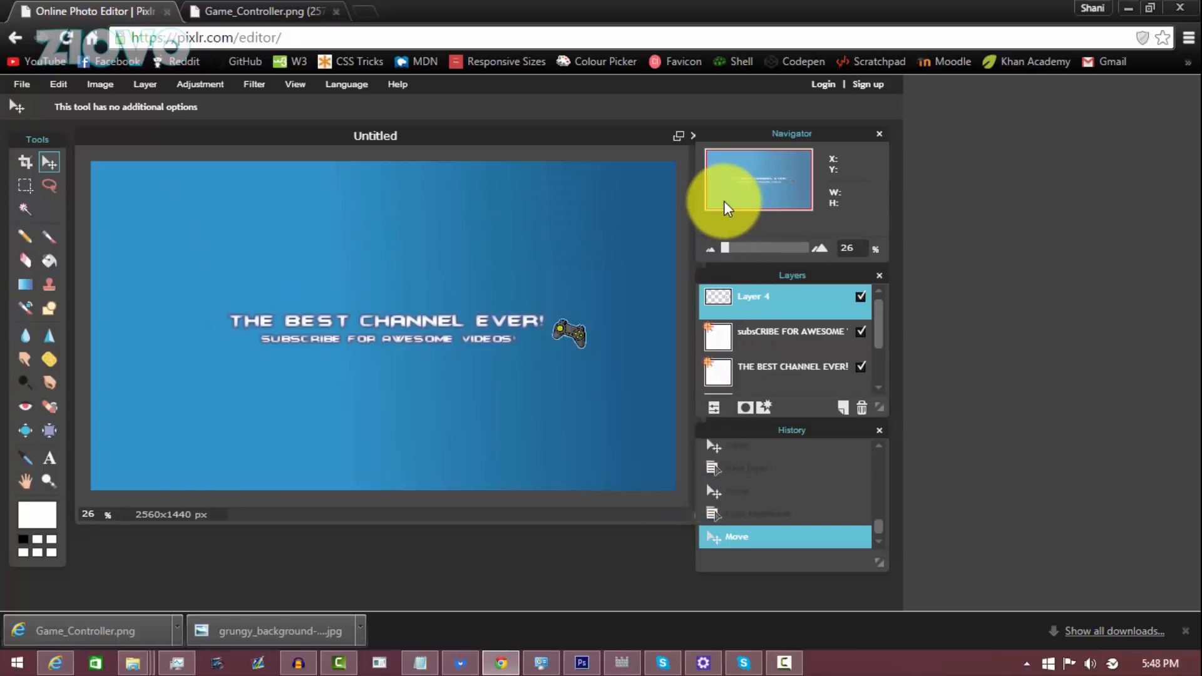
pyautogui.moveTo(717, 198)
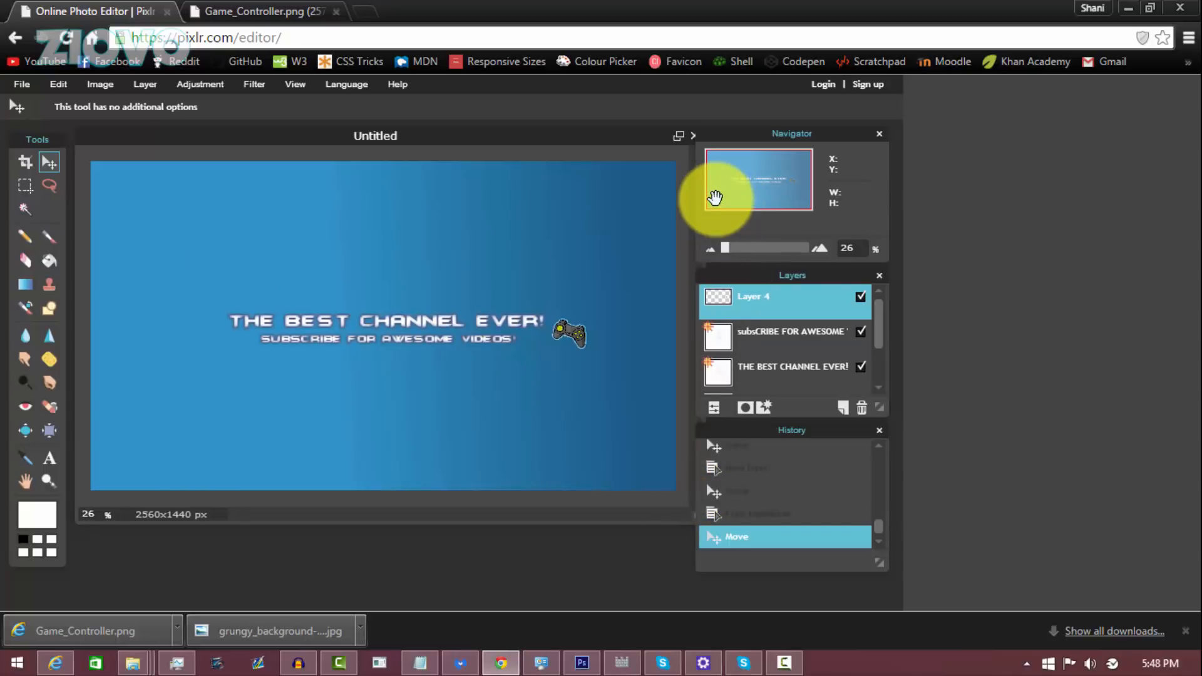